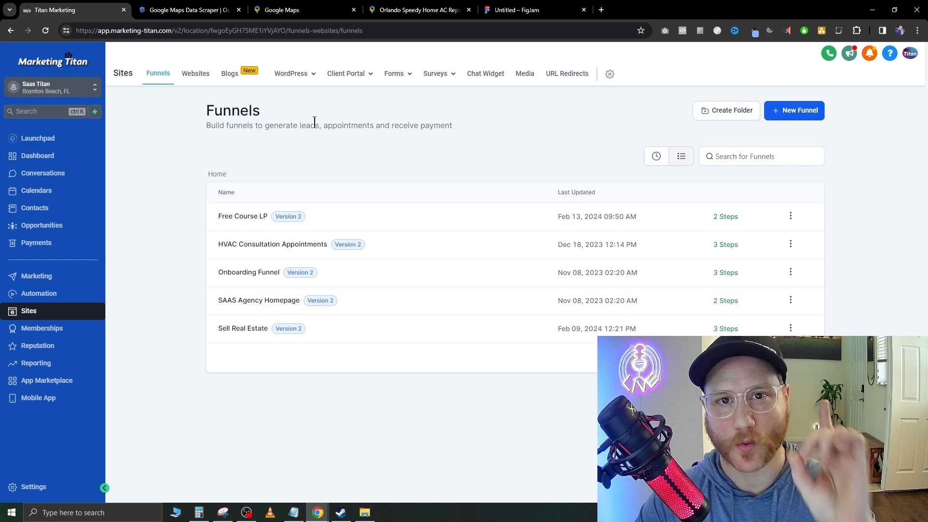
pyautogui.moveTo(315, 152)
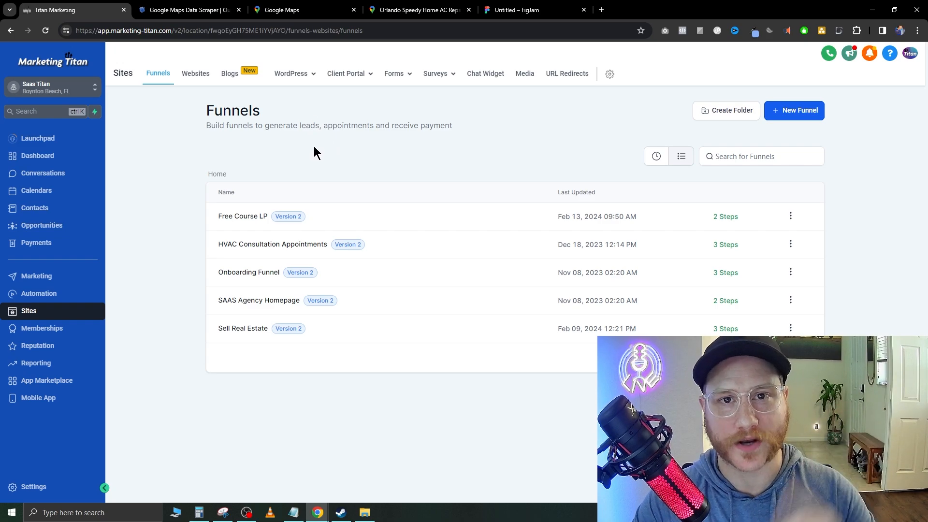
pyautogui.moveTo(70, 339)
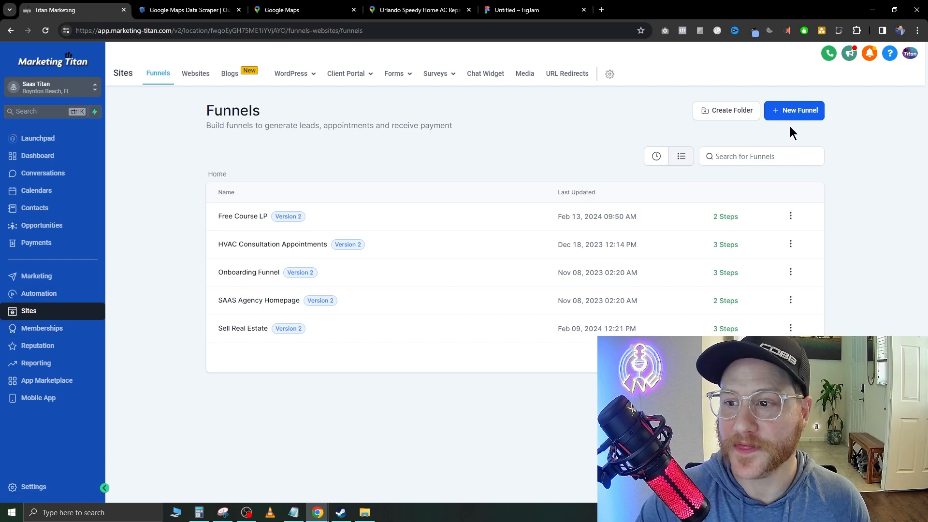
# Step: Create a new funnel from the HVAC Repair Services template found by searching 'hvac'
pyautogui.click(794, 111)
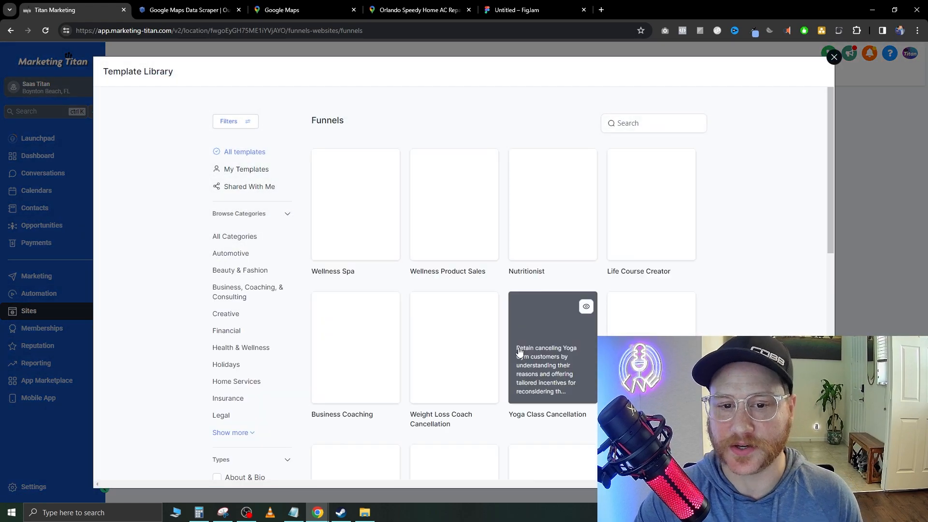
pyautogui.write('hvac')
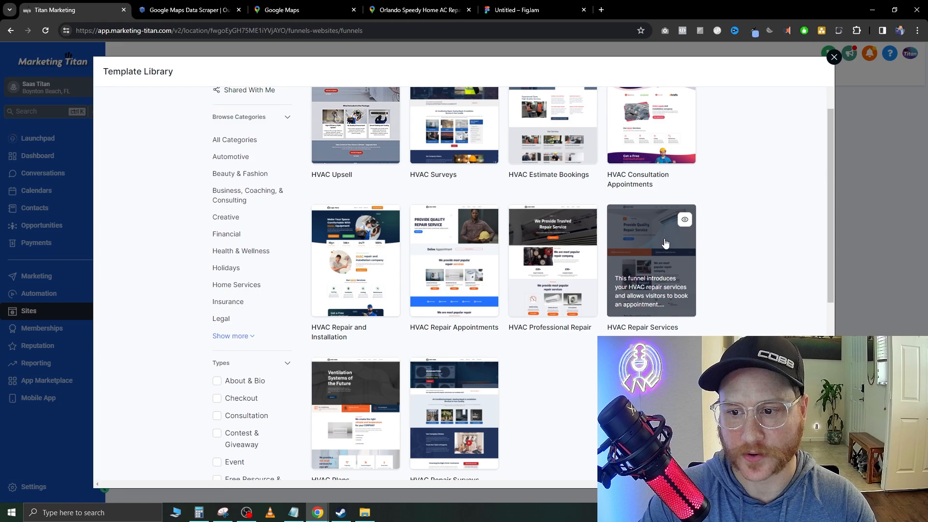
pyautogui.click(650, 259)
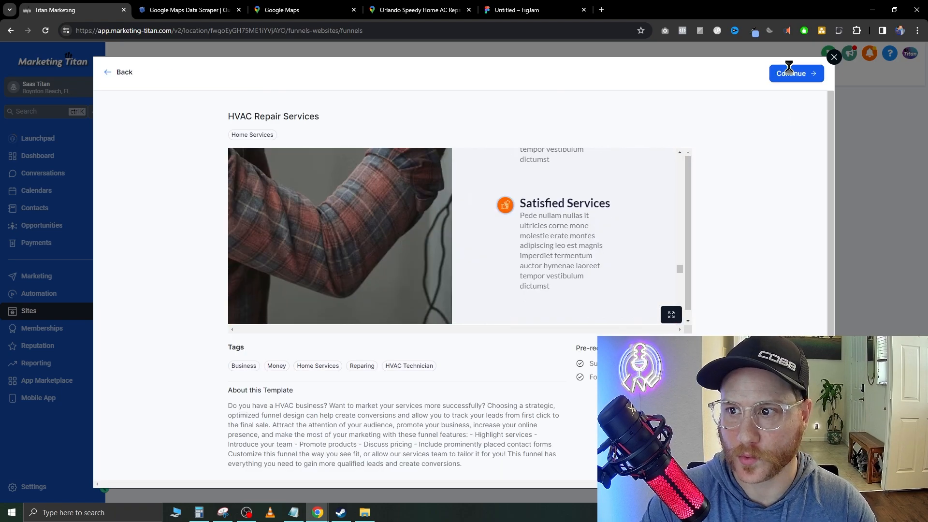
pyautogui.click(795, 72)
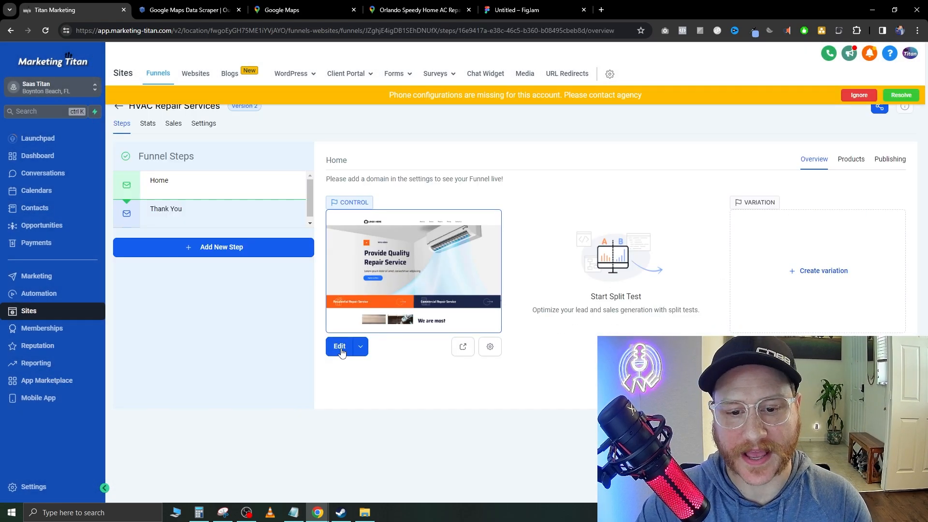
# Step: Edit the Home step and select the lorem ipsum sub-line beneath the headline for rewriting
pyautogui.click(340, 346)
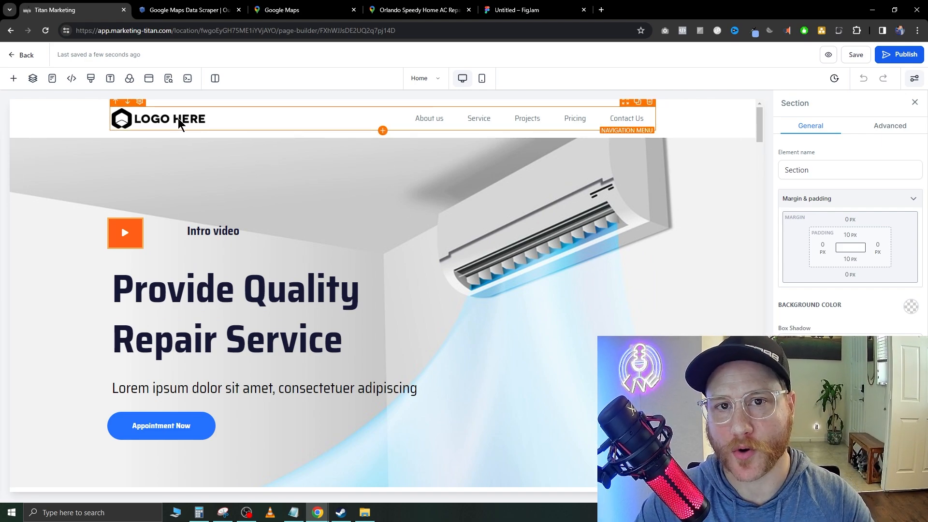
pyautogui.moveTo(213, 134)
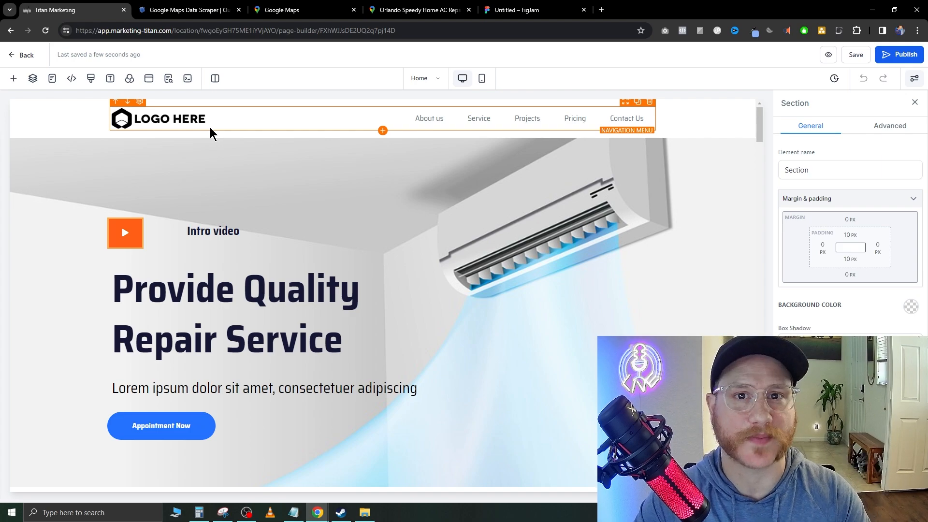
pyautogui.scroll(-3)
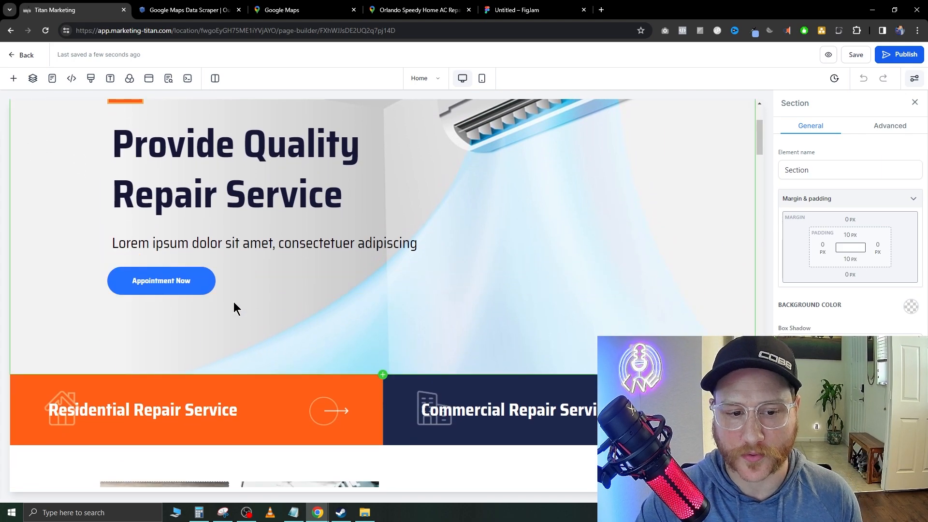
pyautogui.click(263, 243)
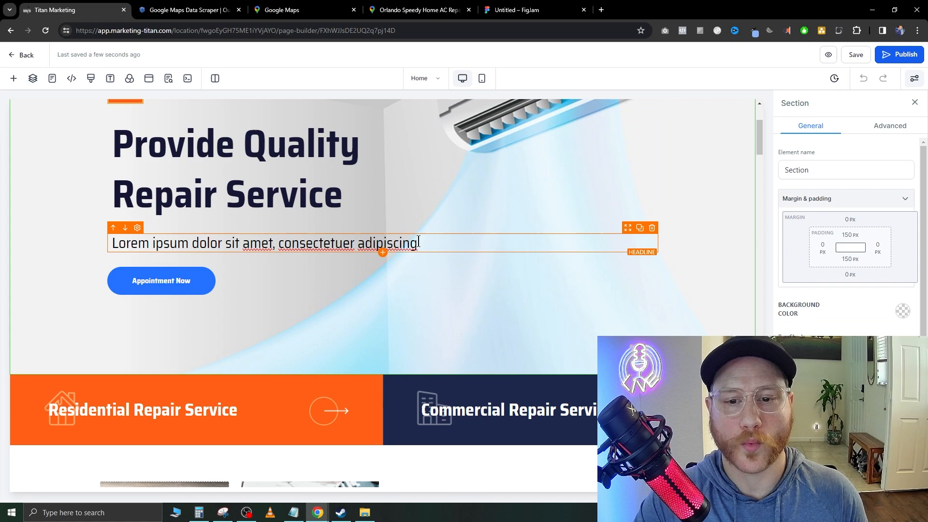
pyautogui.tripleClick(262, 243)
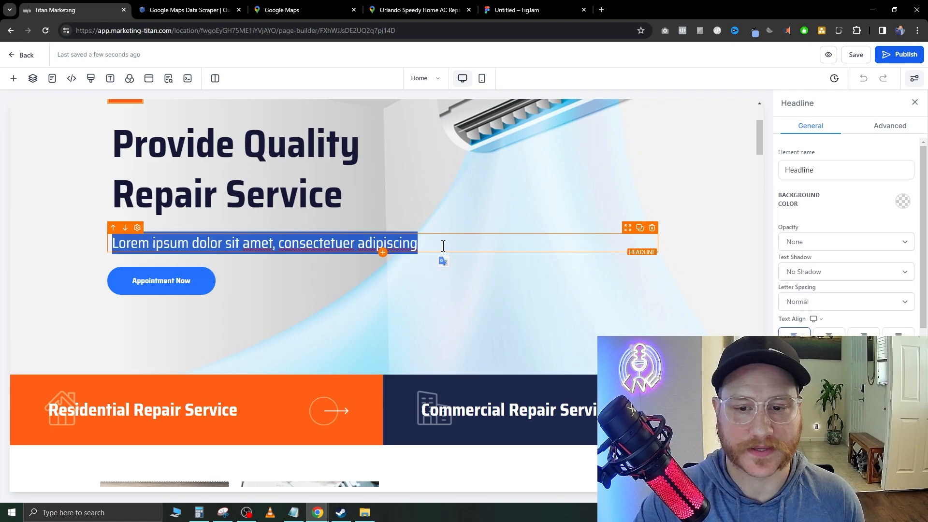
pyautogui.rightClick(426, 244)
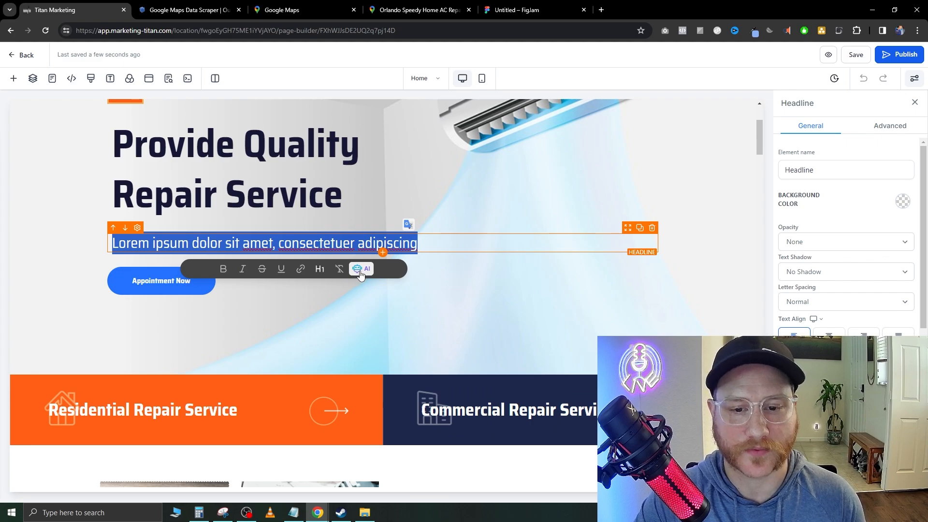
# Step: Generate AI copy from the prompt 'hvac copy' and apply variation 1, 'Experience Comfort With Our Premier HVAC Solutions'
pyautogui.click(361, 269)
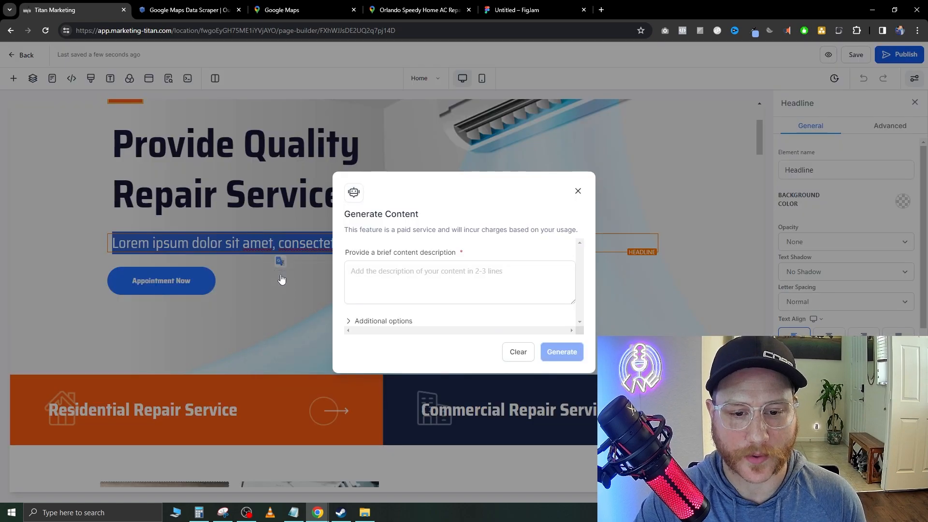
pyautogui.click(460, 283)
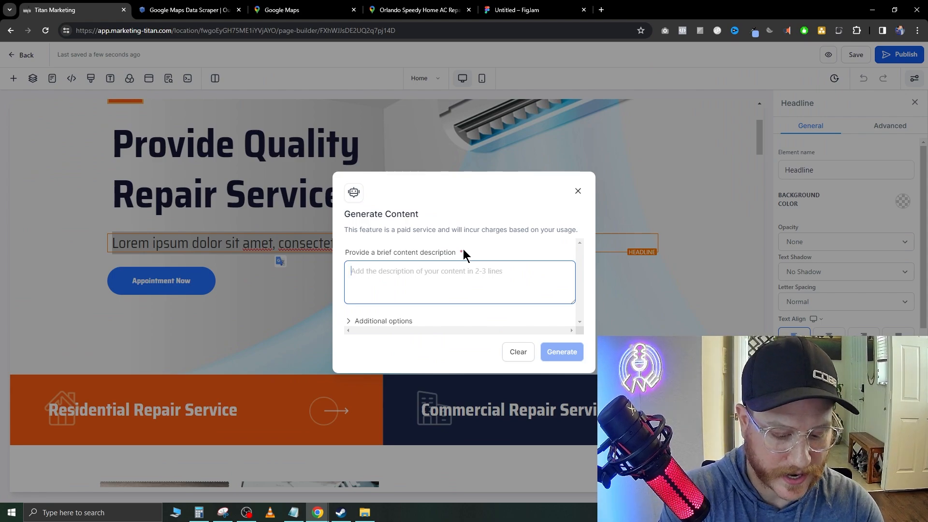
pyautogui.write('hvac copy')
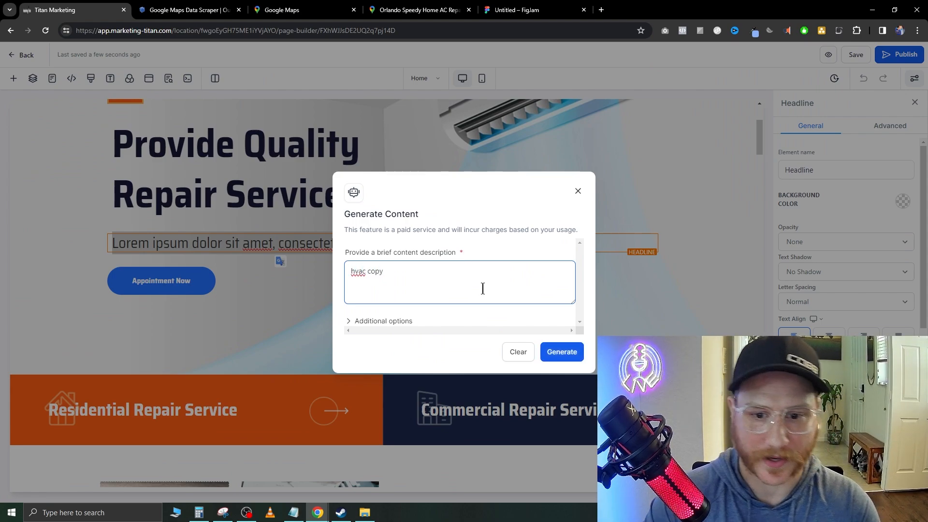
pyautogui.click(561, 351)
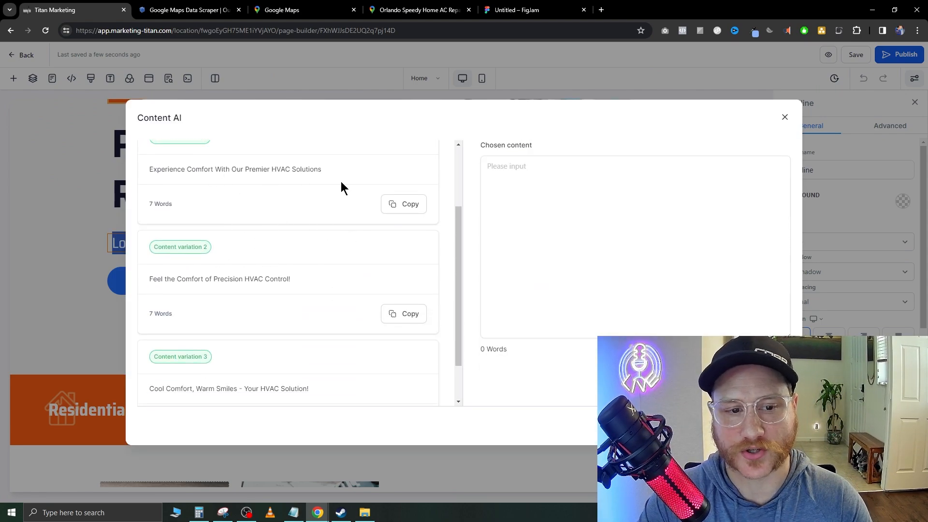
pyautogui.scroll(-3)
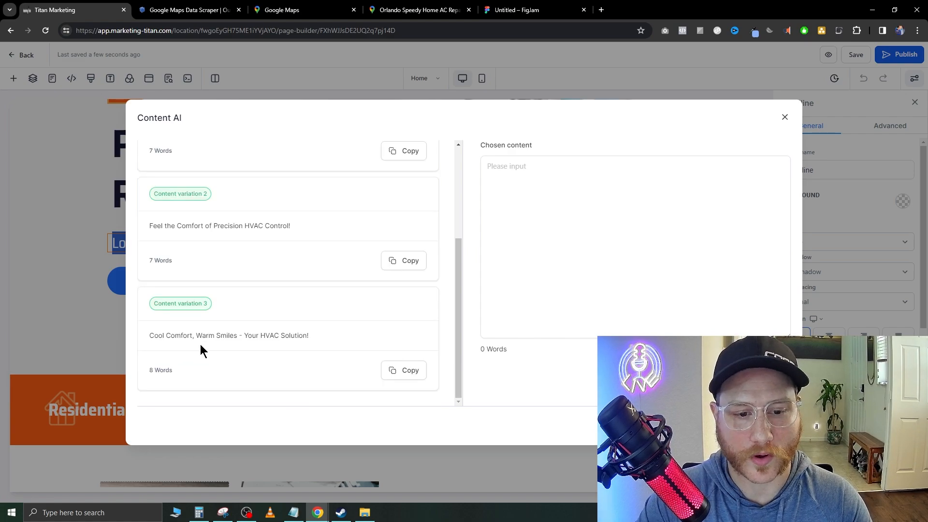
pyautogui.moveTo(388, 379)
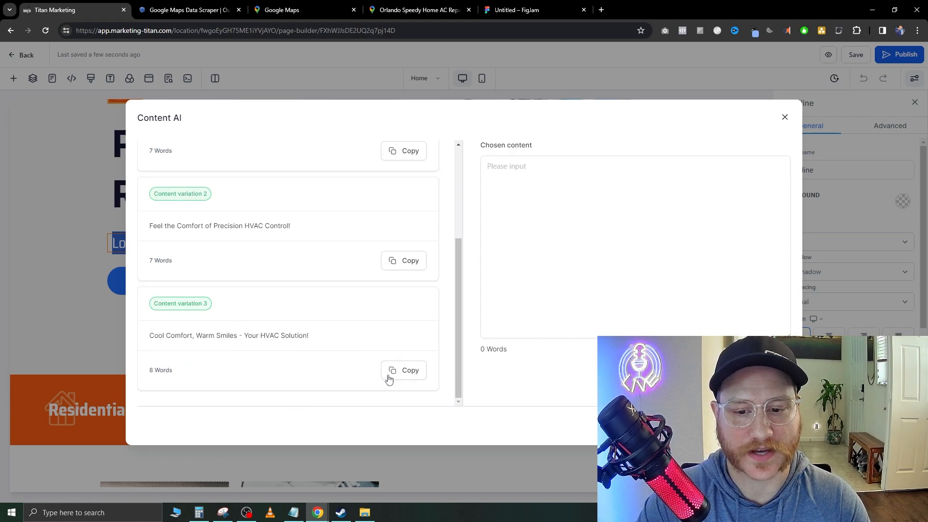
pyautogui.scroll(3)
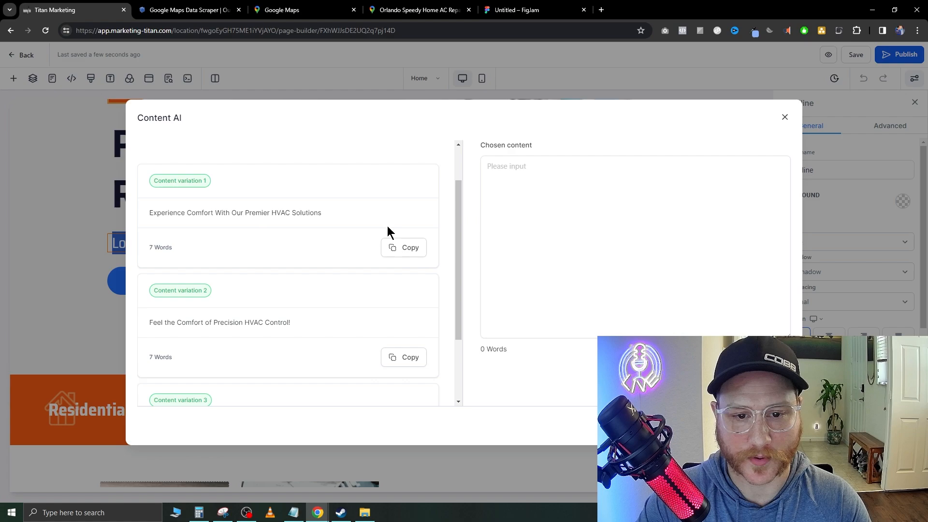
pyautogui.click(410, 248)
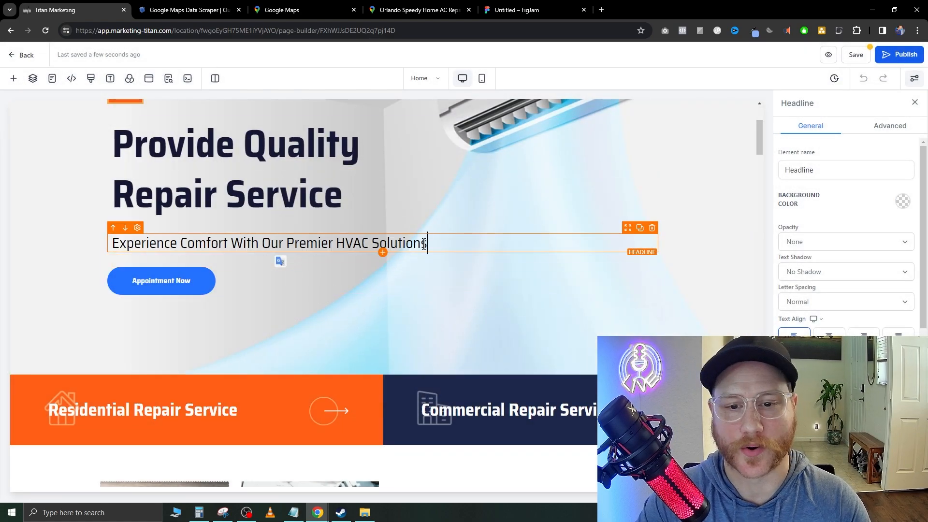
# Step: Give the More Service button and the Commercial card heading a green background instead of orange
pyautogui.scroll(-3)
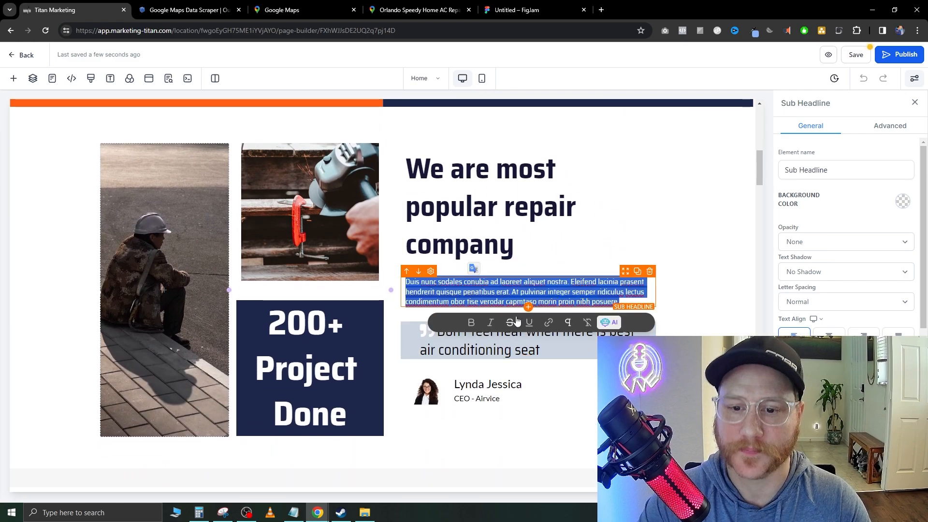
pyautogui.scroll(-3)
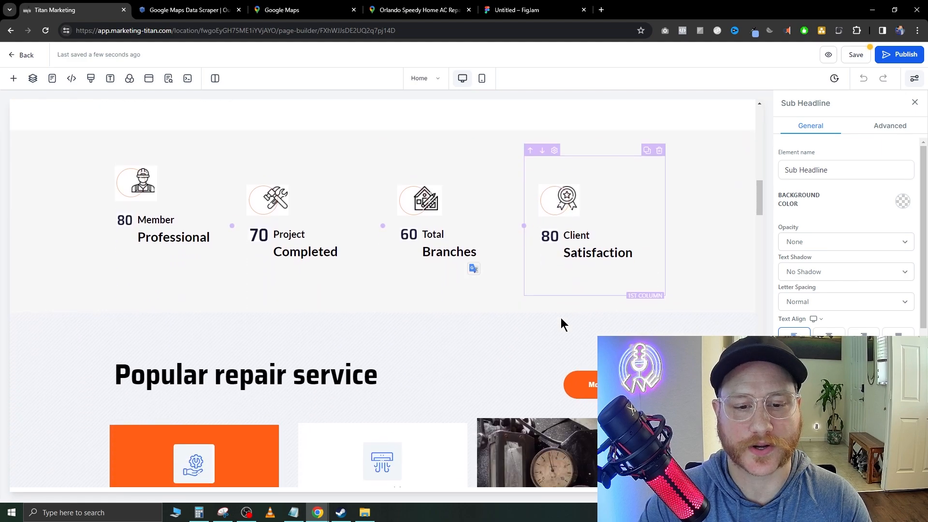
pyautogui.scroll(-3)
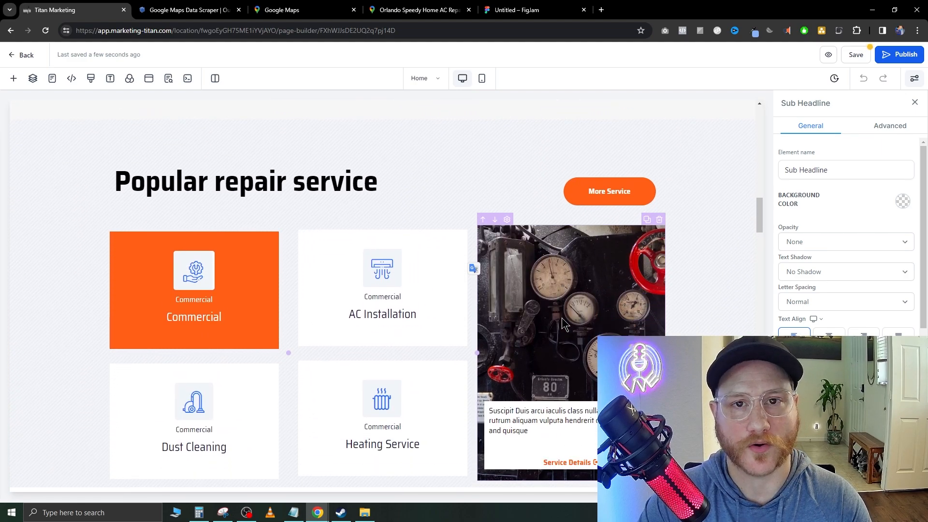
pyautogui.click(609, 191)
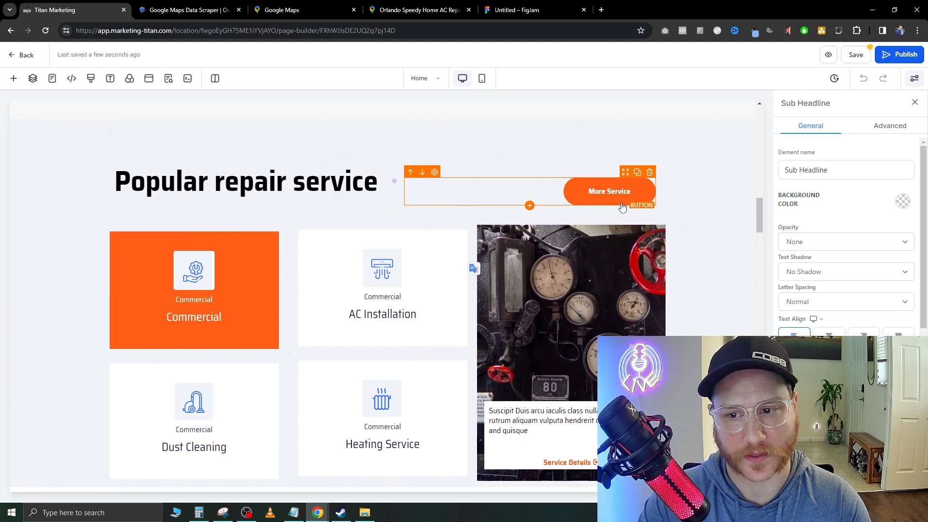
pyautogui.click(609, 191)
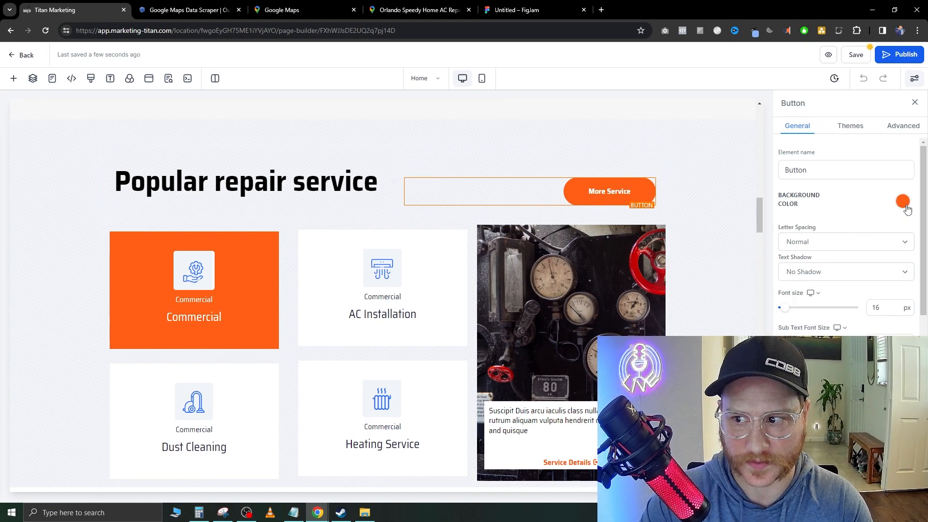
pyautogui.click(901, 201)
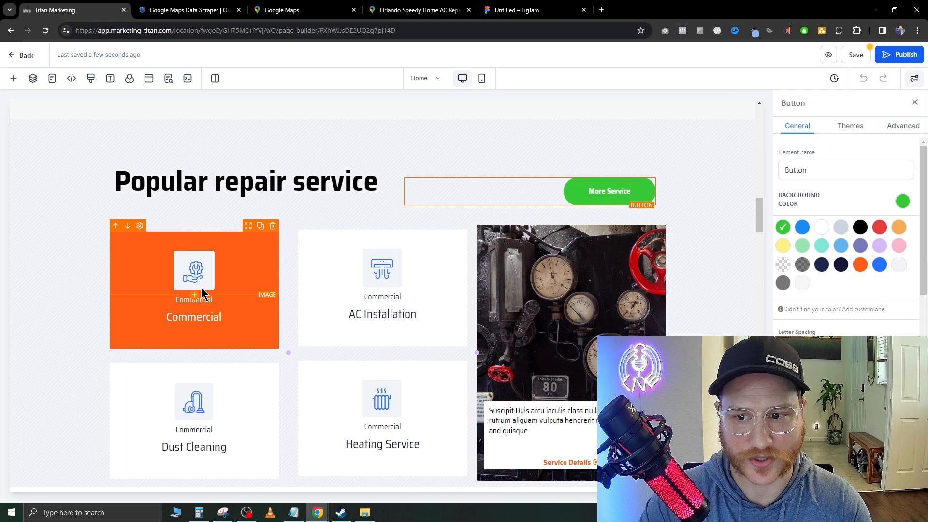
pyautogui.click(193, 317)
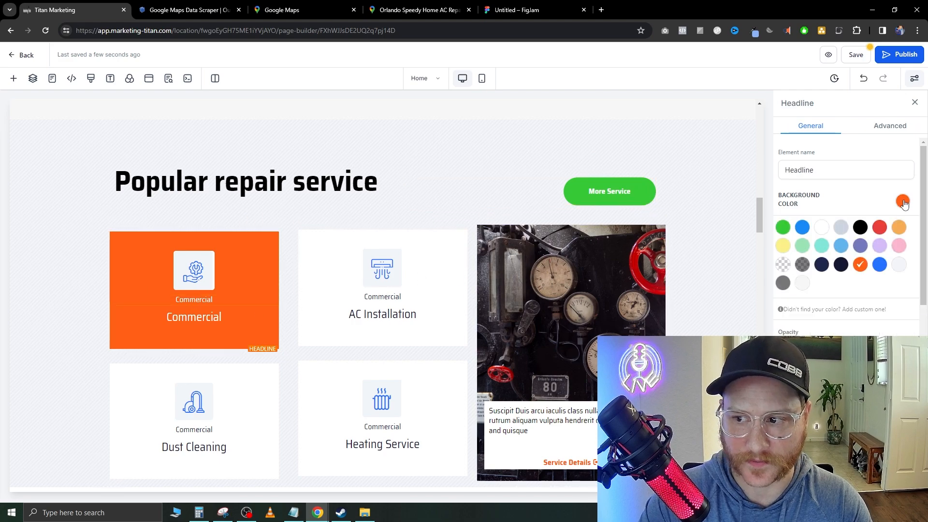
pyautogui.click(781, 226)
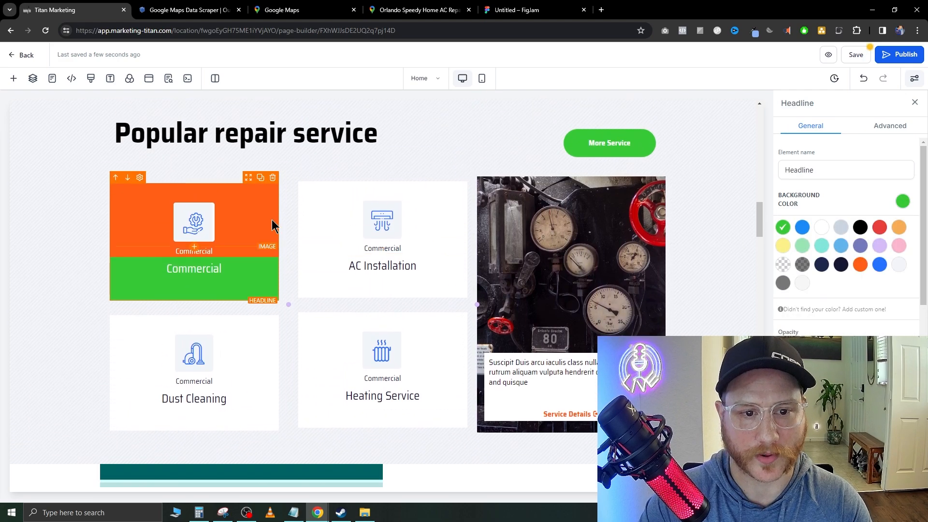
pyautogui.scroll(-3)
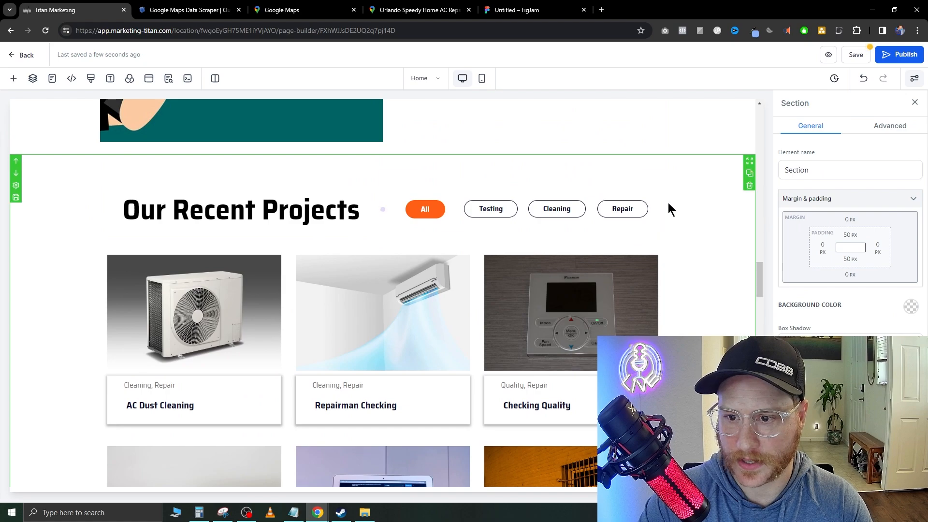
pyautogui.scroll(-3)
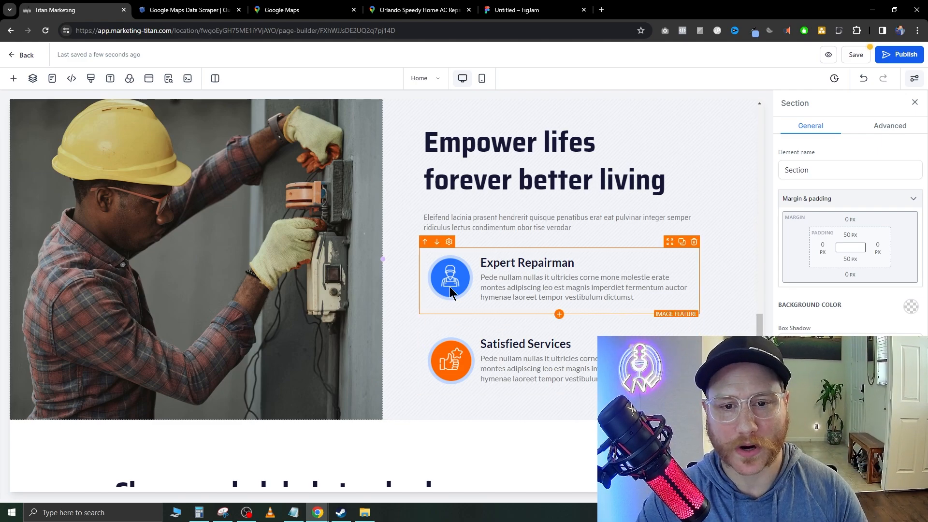
pyautogui.moveTo(437, 307)
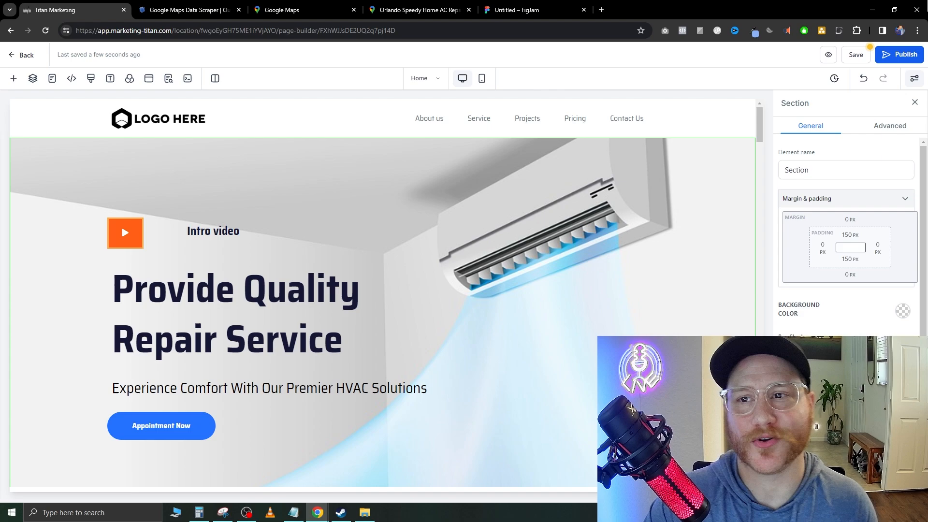
# Step: Go back from the page builder to the funnel's Steps overview
pyautogui.click(168, 78)
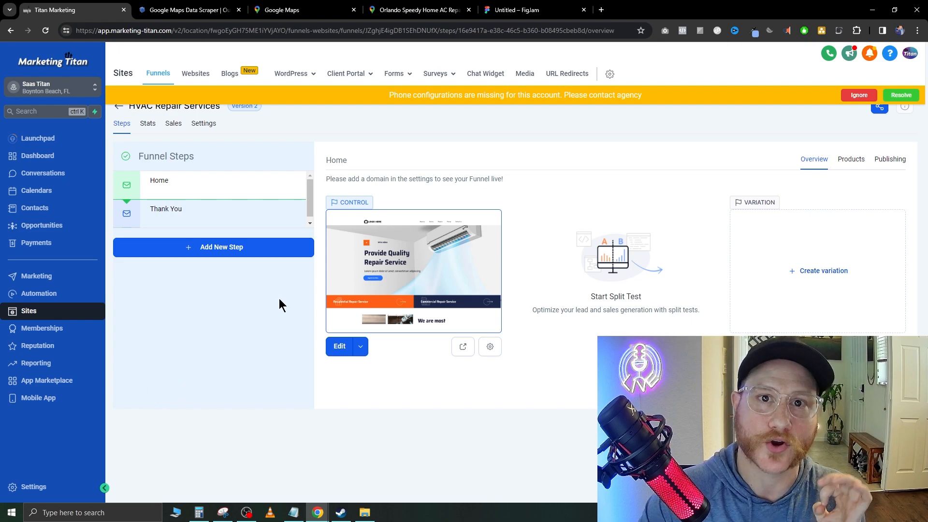
pyautogui.moveTo(432, 273)
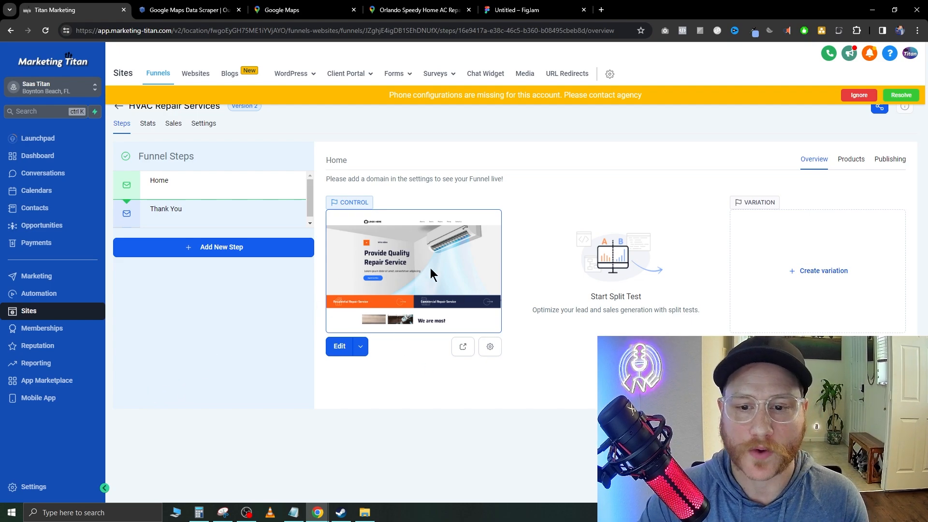
pyautogui.moveTo(246, 286)
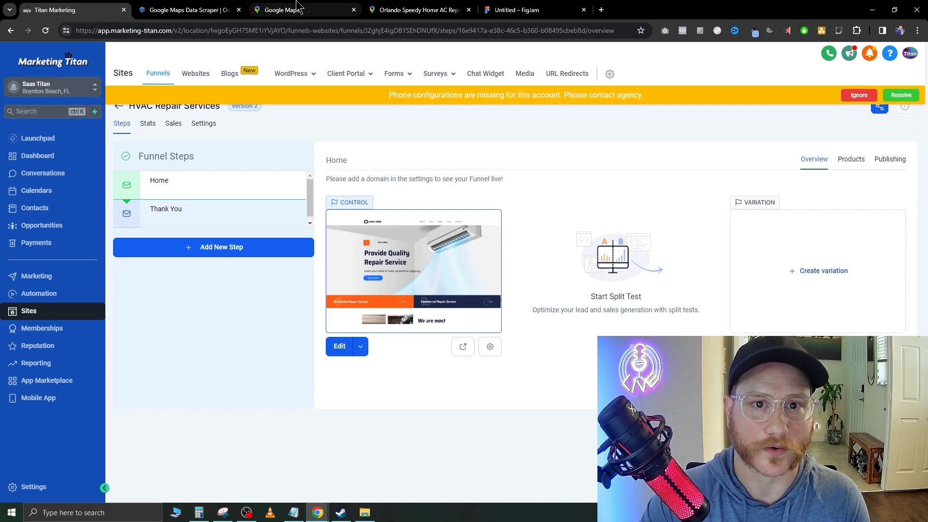
# Step: In the Google Maps hvac contractor results, open Universal Air Conditioning's listing
pyautogui.click(303, 10)
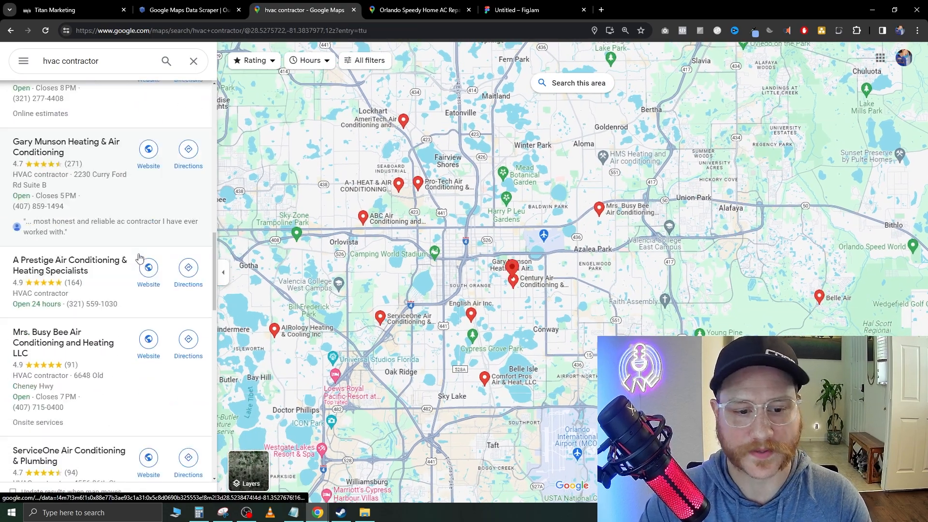
pyautogui.scroll(-3)
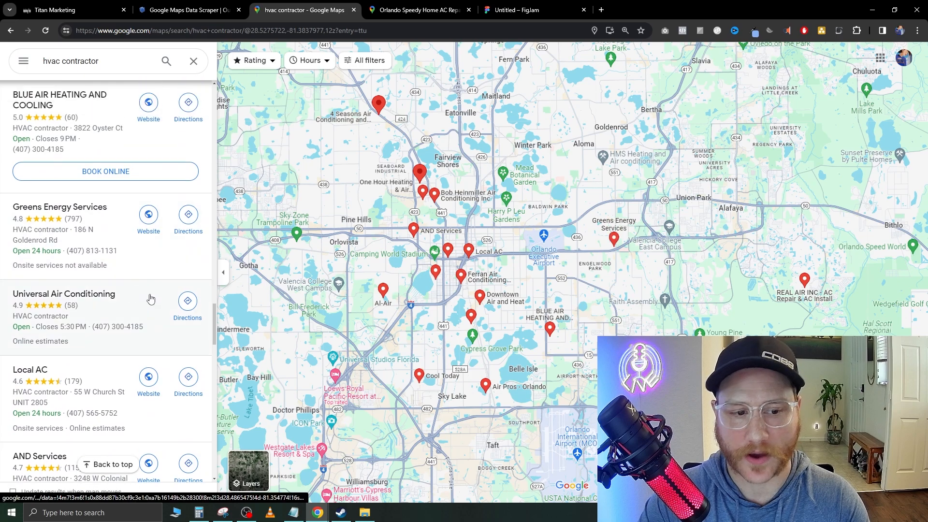
pyautogui.scroll(-3)
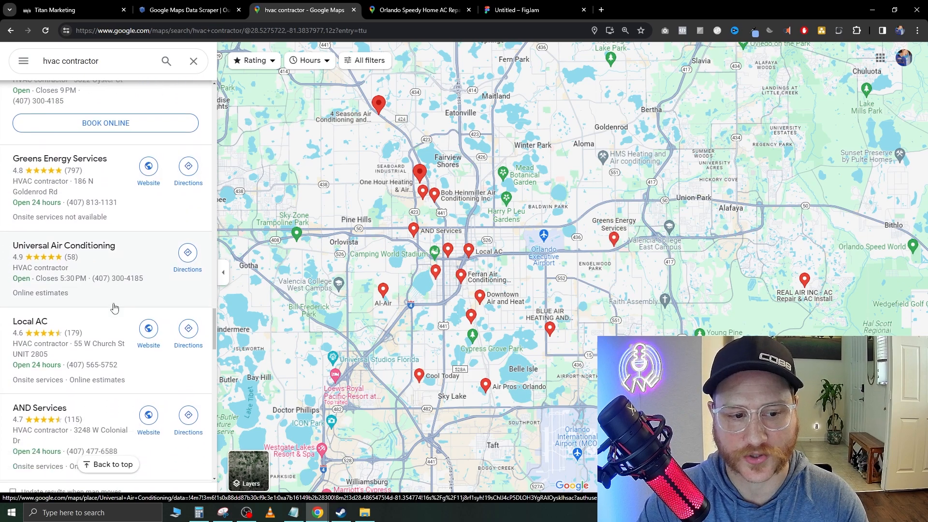
pyautogui.click(63, 244)
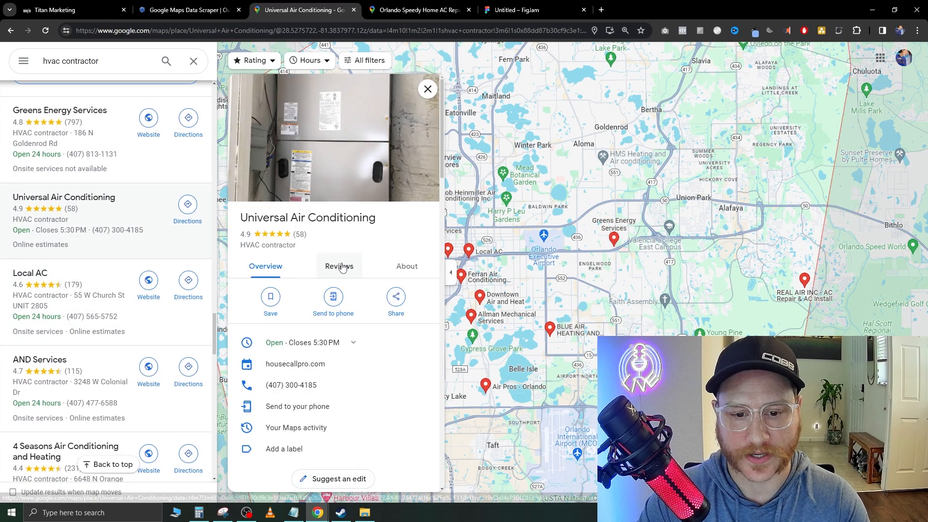
# Step: Review its customer reviews, then visit its linked housecallpro.com booking page and return to Maps
pyautogui.click(340, 266)
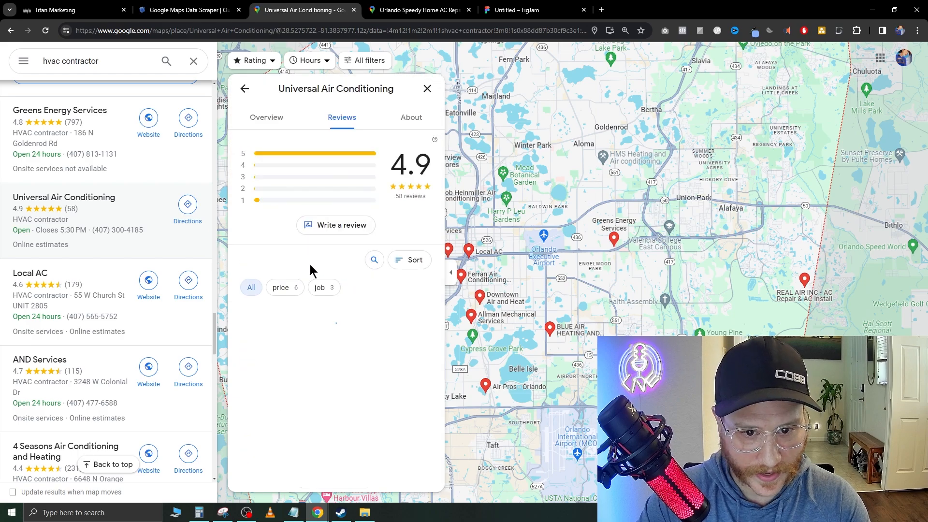
pyautogui.scroll(-3)
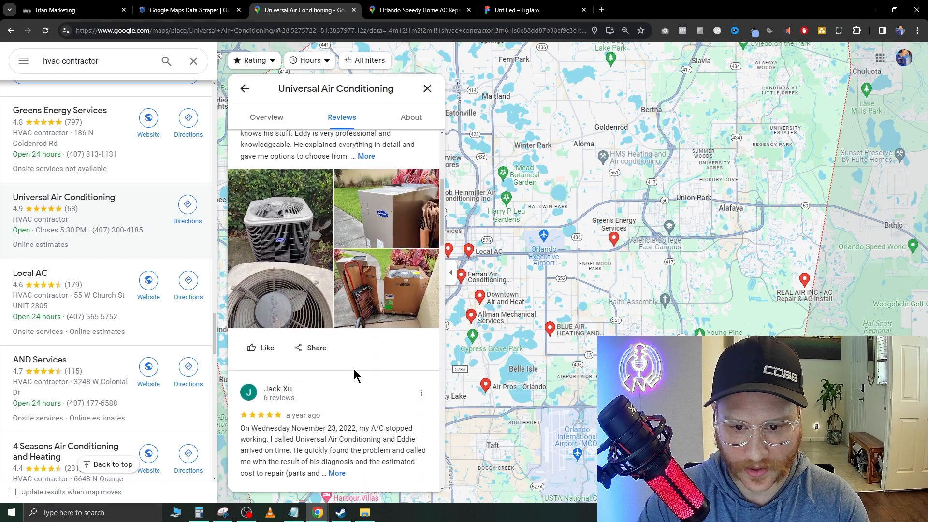
pyautogui.scroll(3)
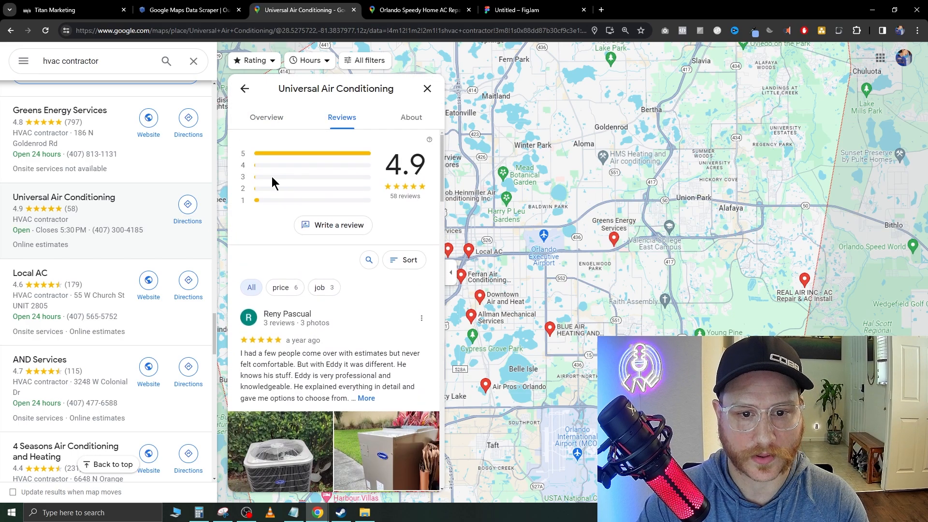
pyautogui.click(265, 169)
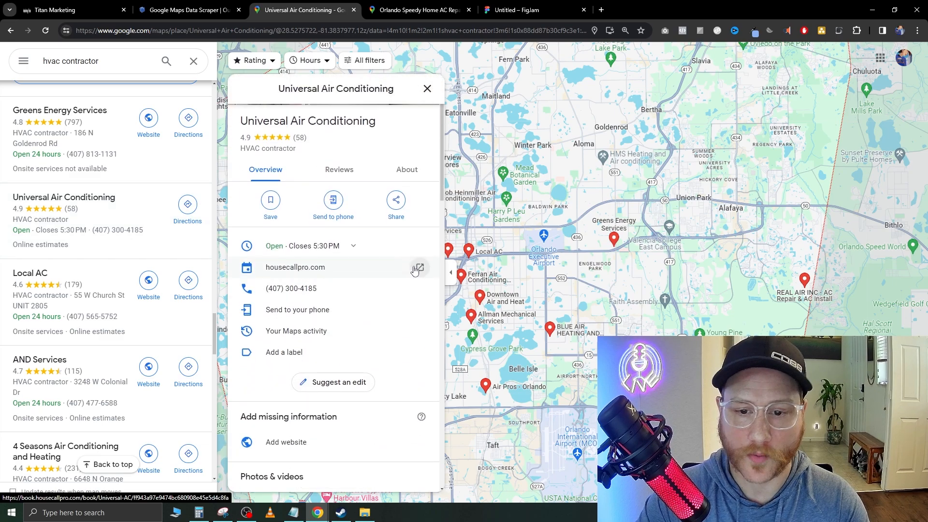
pyautogui.click(419, 268)
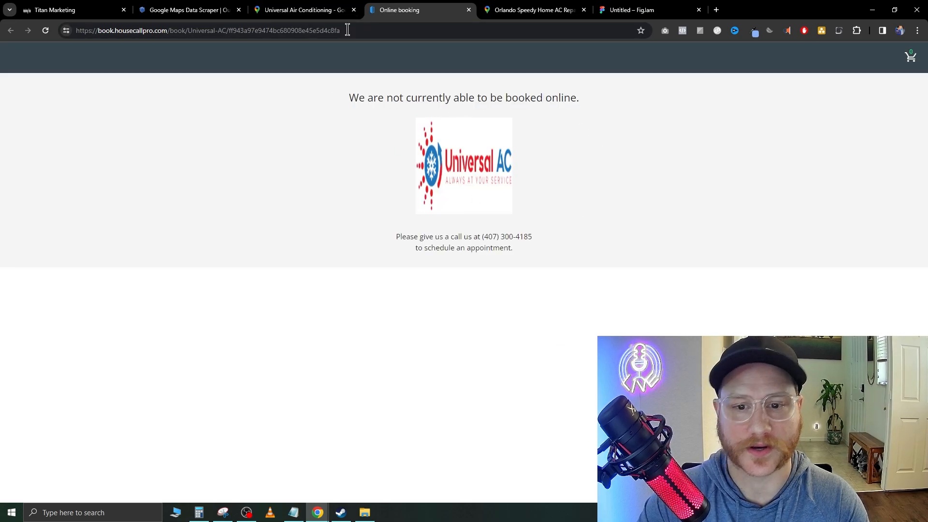
pyautogui.click(301, 10)
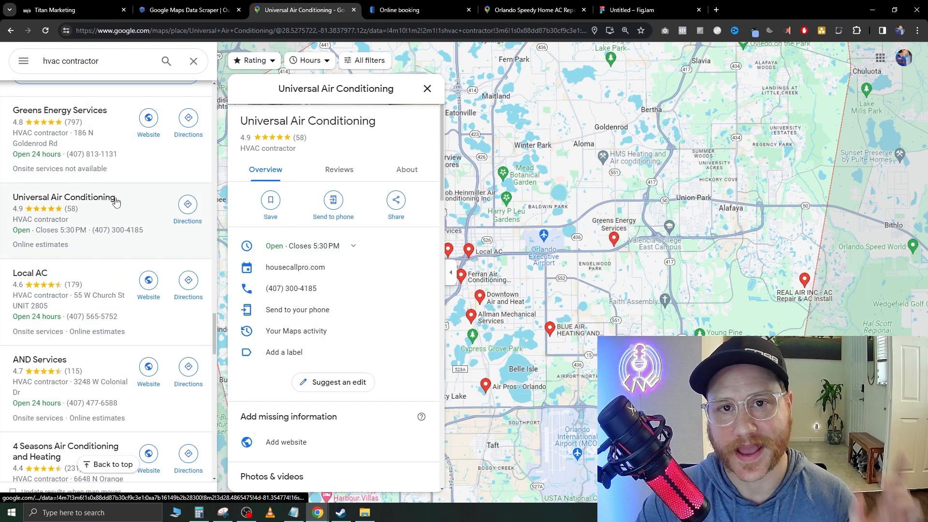
pyautogui.moveTo(152, 215)
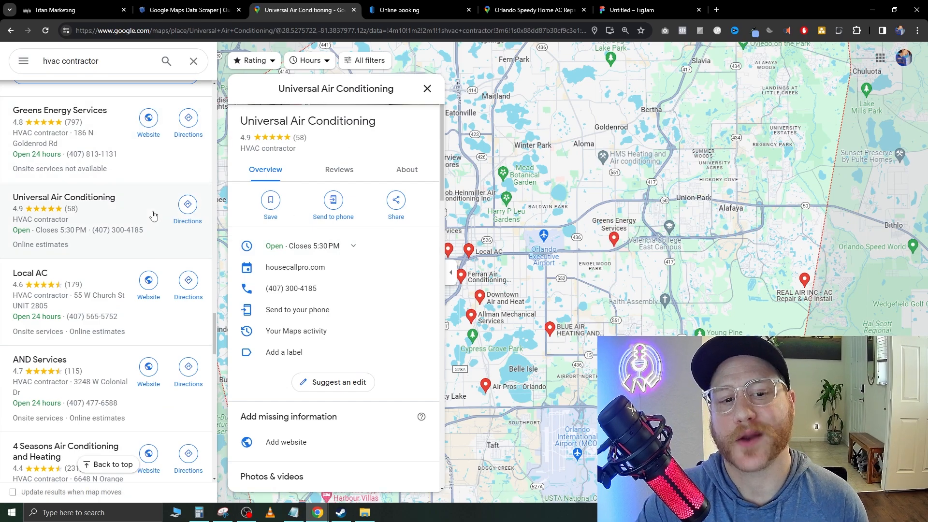
pyautogui.scroll(-3)
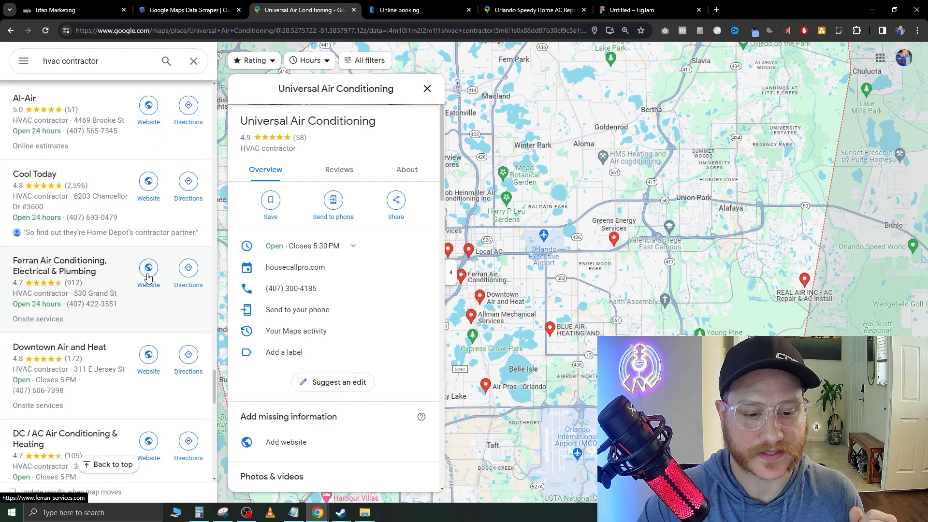
pyautogui.scroll(-3)
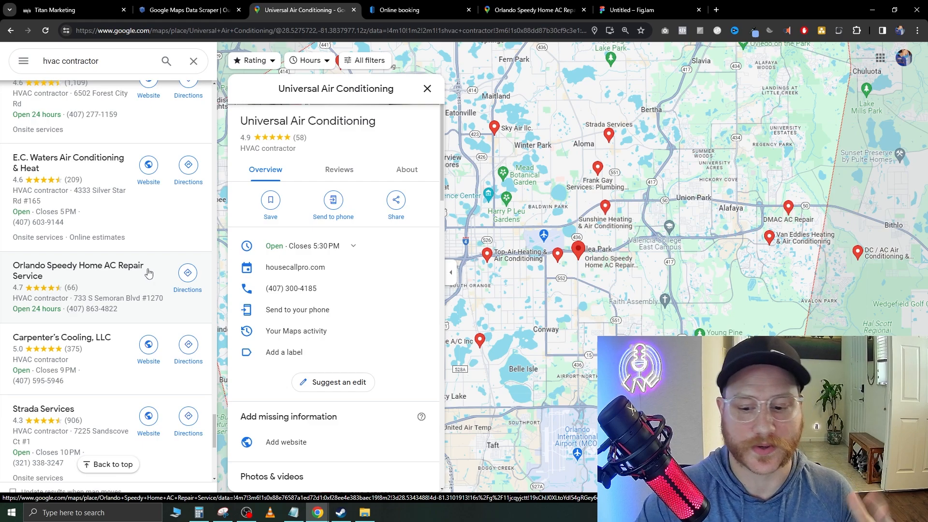
pyautogui.moveTo(141, 267)
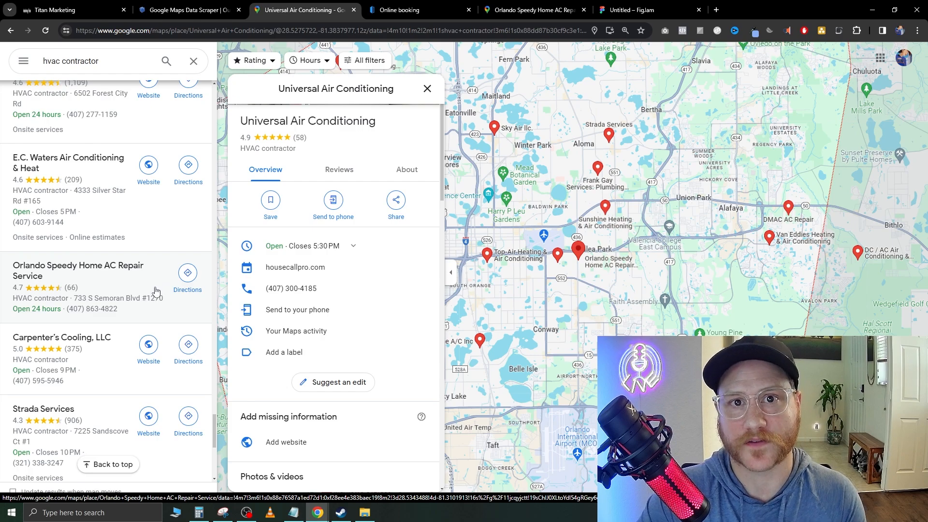
pyautogui.moveTo(165, 304)
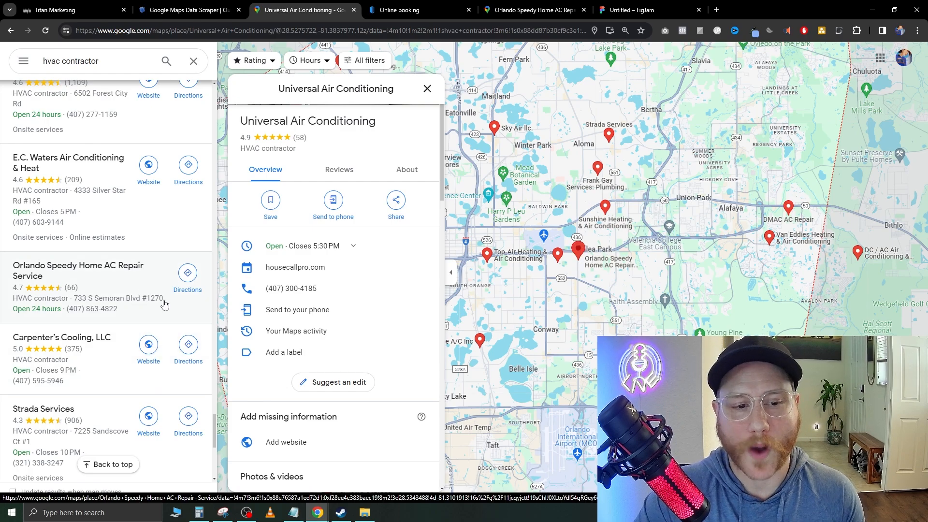
pyautogui.moveTo(144, 265)
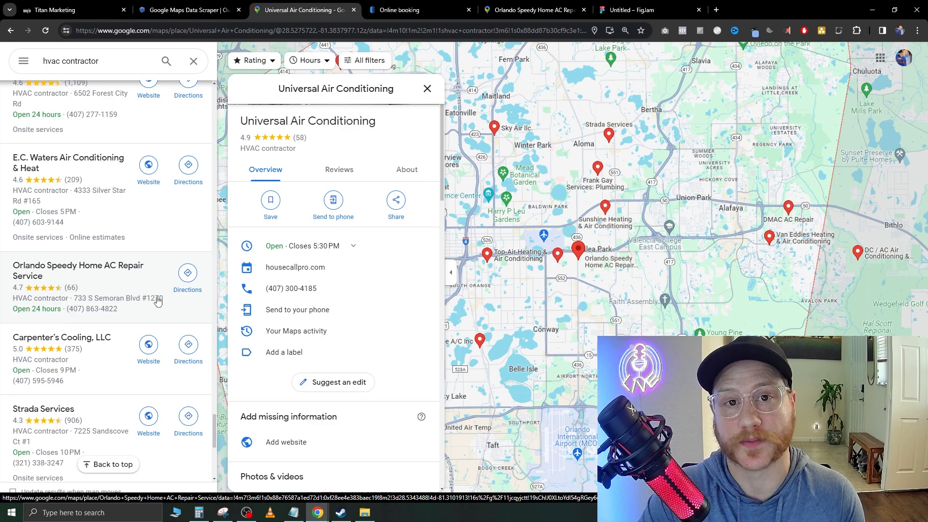
pyautogui.moveTo(150, 287)
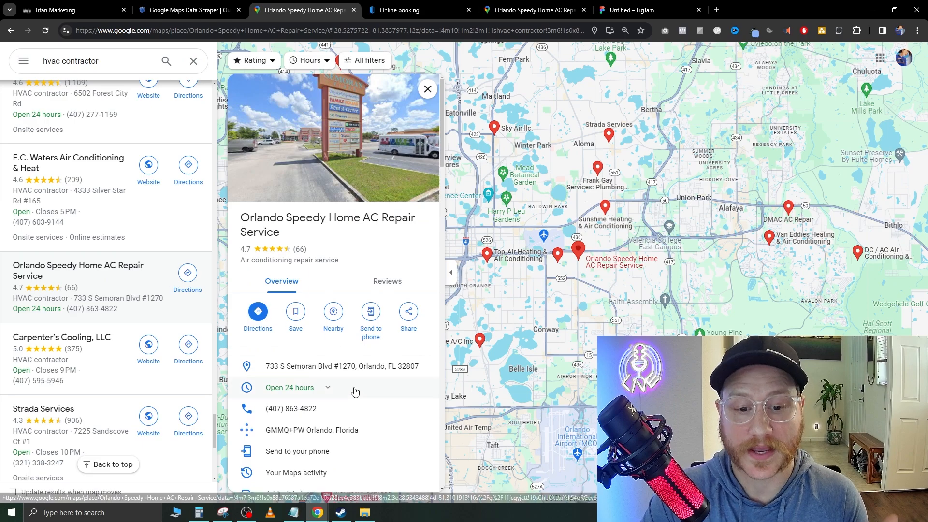
pyautogui.scroll(-3)
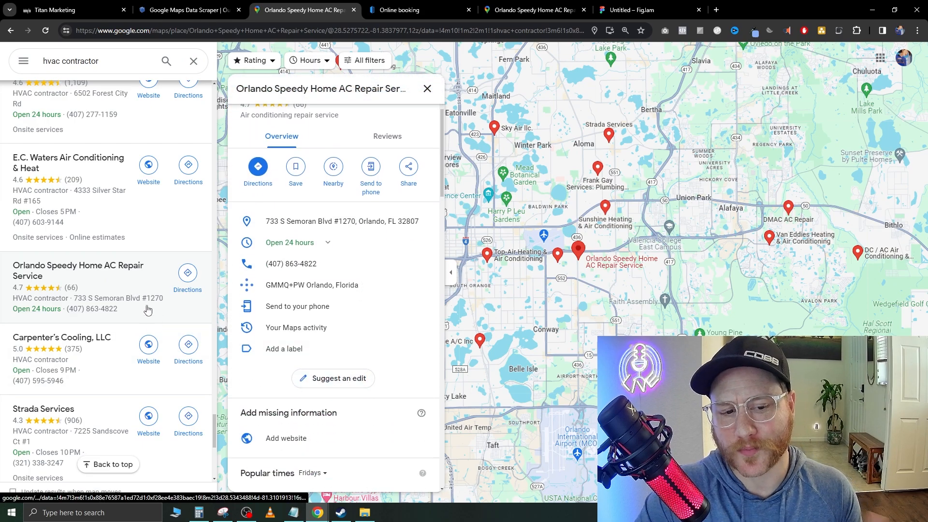
pyautogui.scroll(-3)
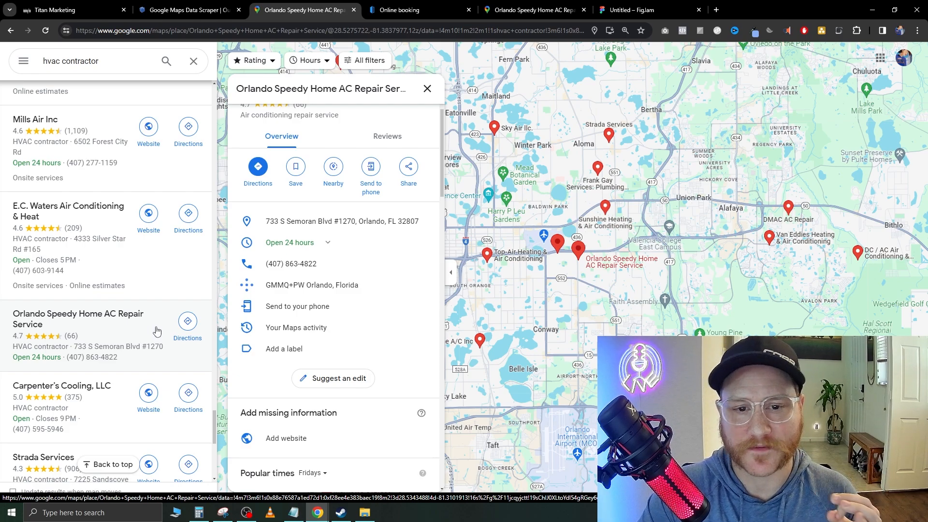
pyautogui.moveTo(187, 359)
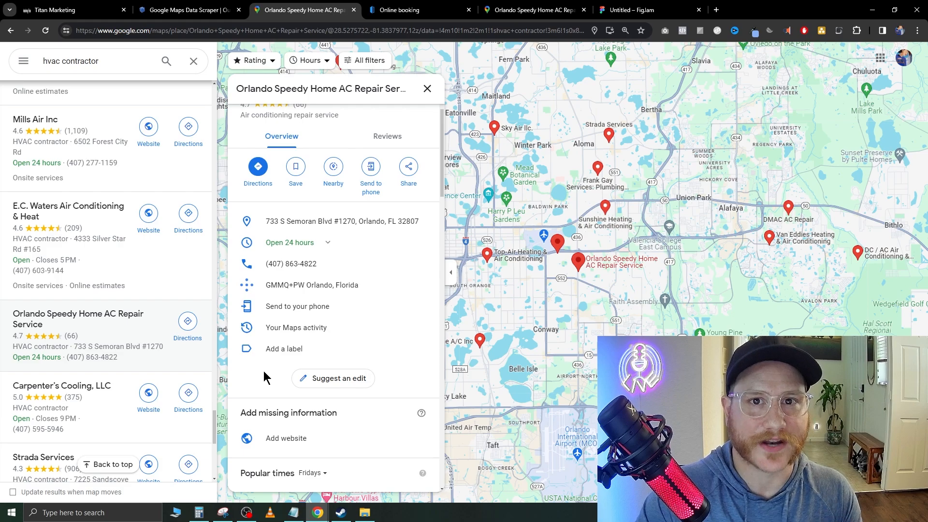
pyautogui.moveTo(278, 370)
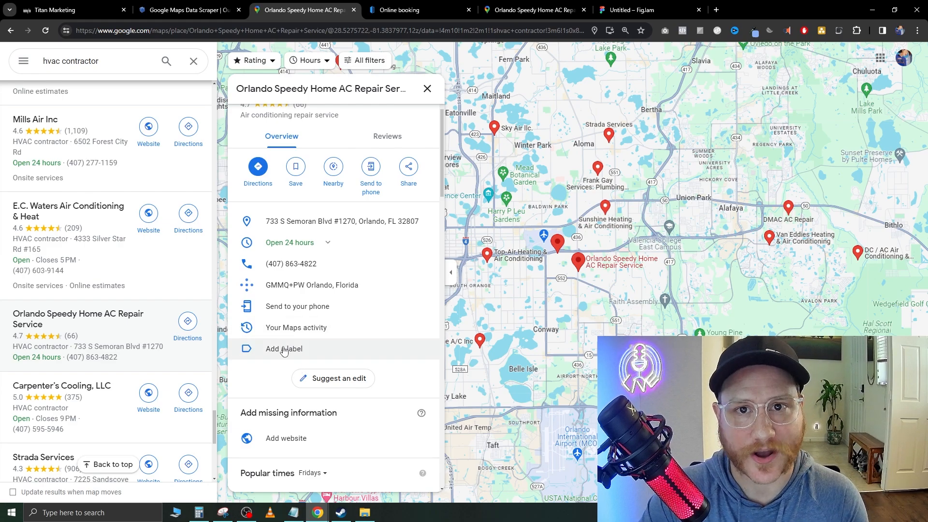
pyautogui.moveTo(230, 374)
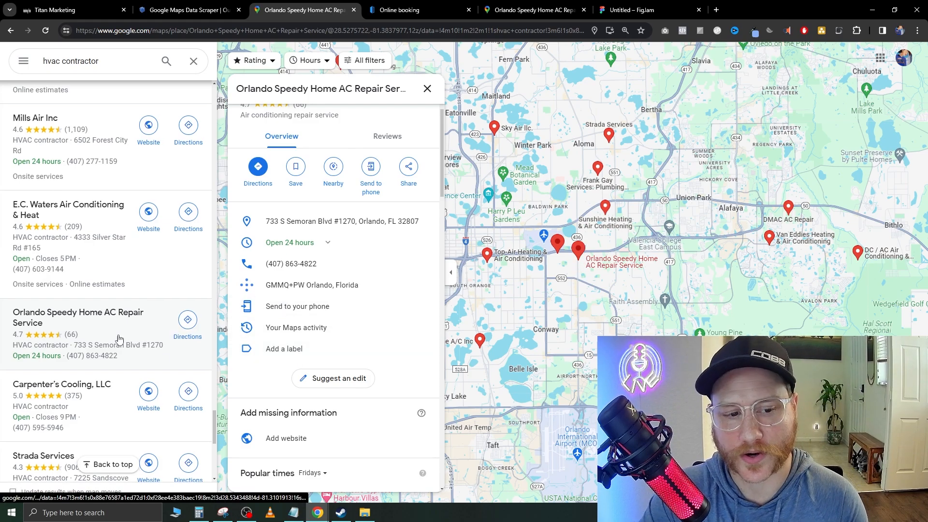
pyautogui.scroll(-3)
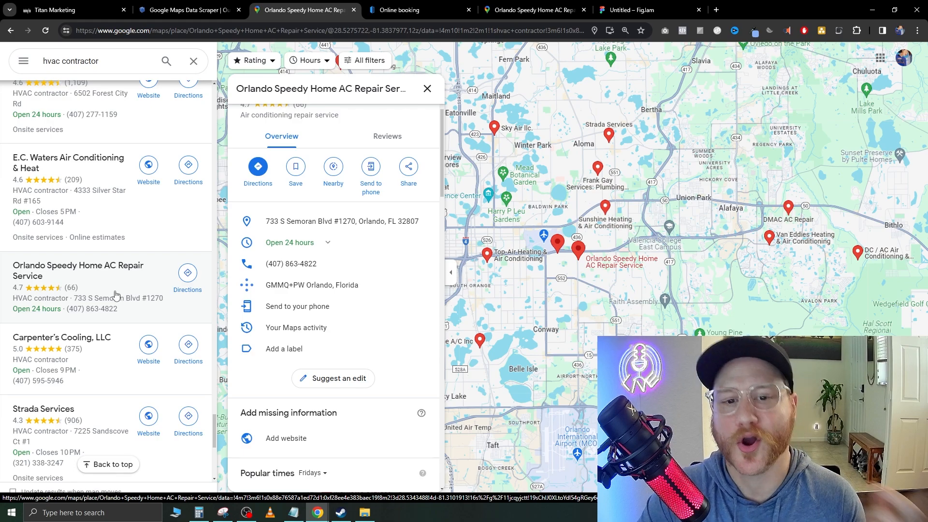
pyautogui.scroll(-3)
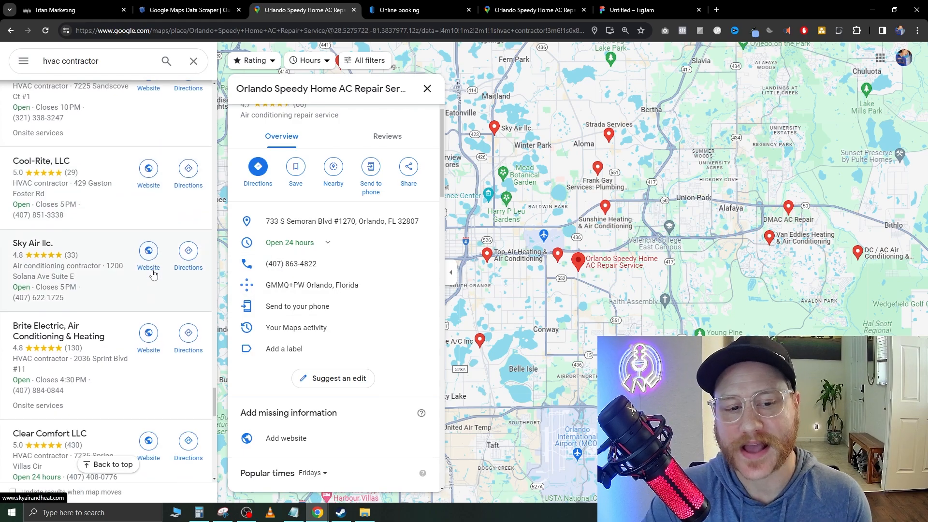
# Step: Check DMAC AC Repair's no-website listing, then open Top-Air Heating & Air Conditioning's details
pyautogui.click(47, 219)
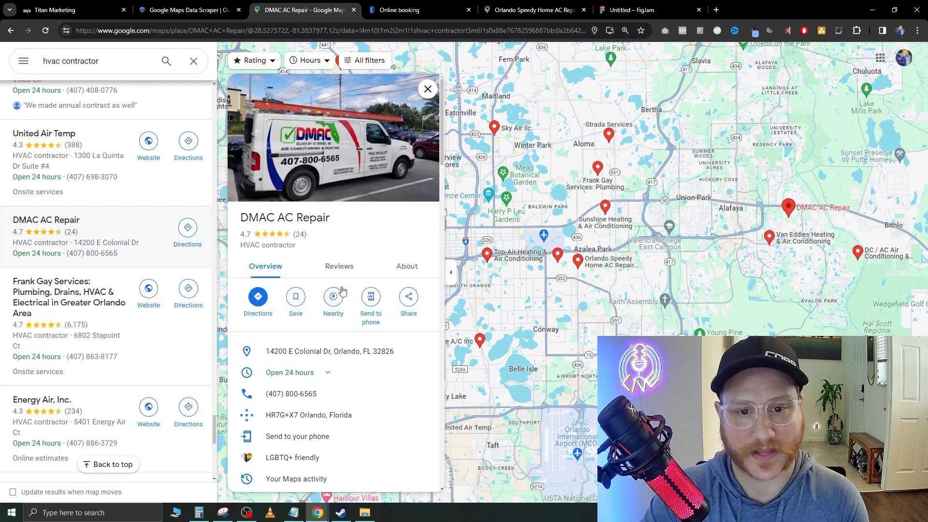
pyautogui.scroll(-3)
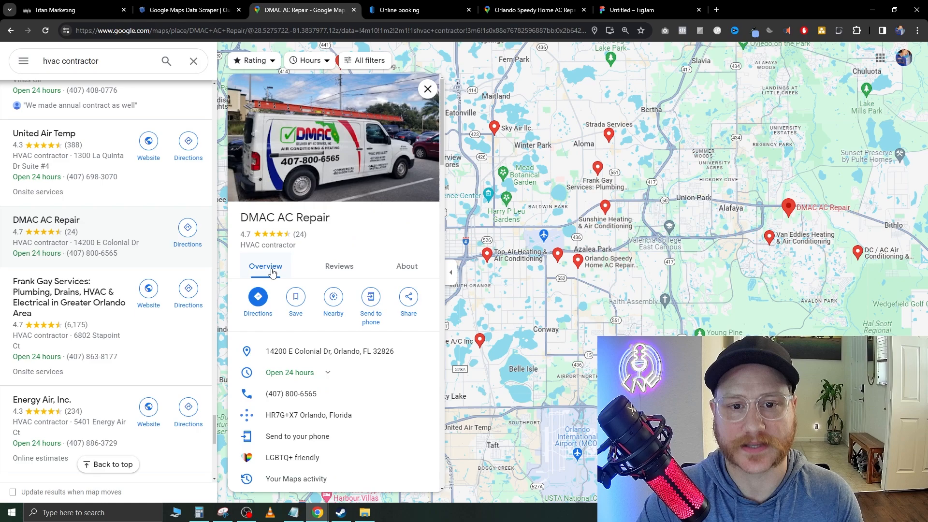
pyautogui.scroll(-3)
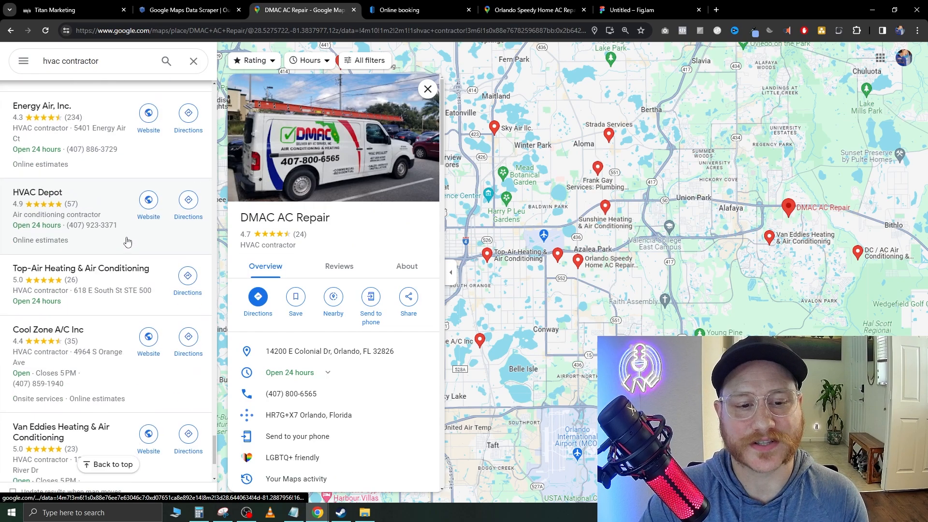
pyautogui.click(80, 193)
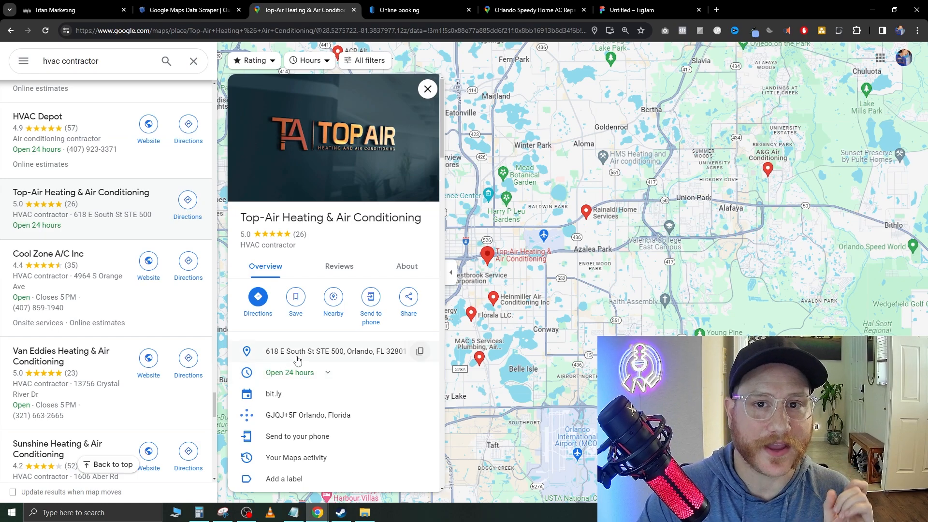
pyautogui.moveTo(270, 334)
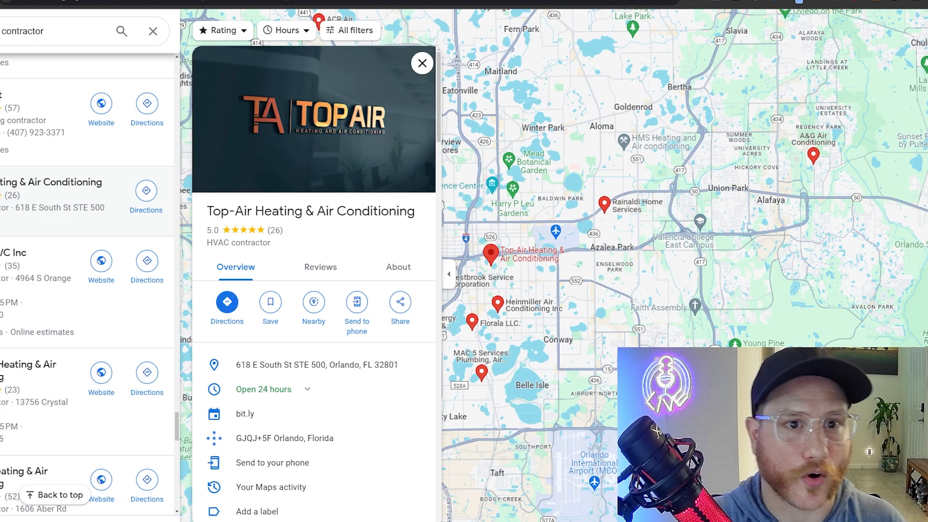
# Step: Set the Outscraper Google Maps scrape to hvac contractor, United States, FL, limit 1000, and request its $1.5 estimate
pyautogui.click(189, 10)
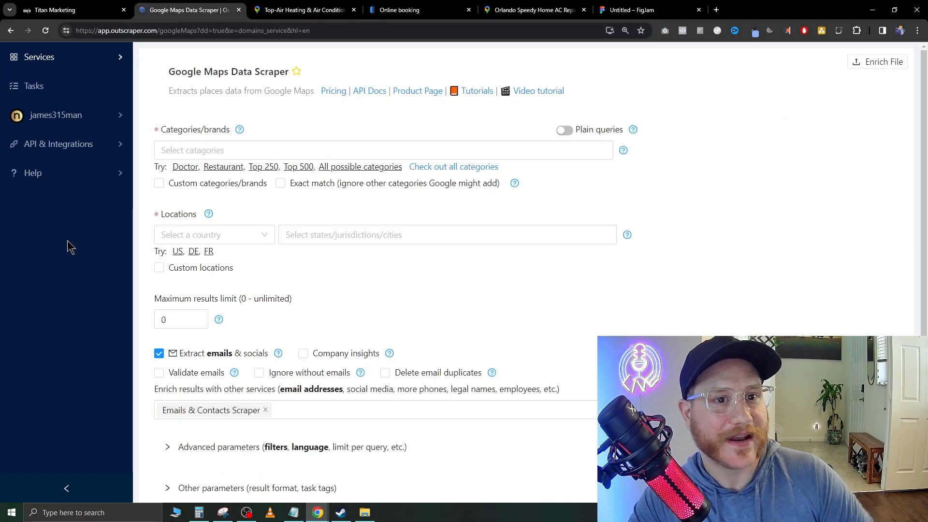
pyautogui.moveTo(74, 215)
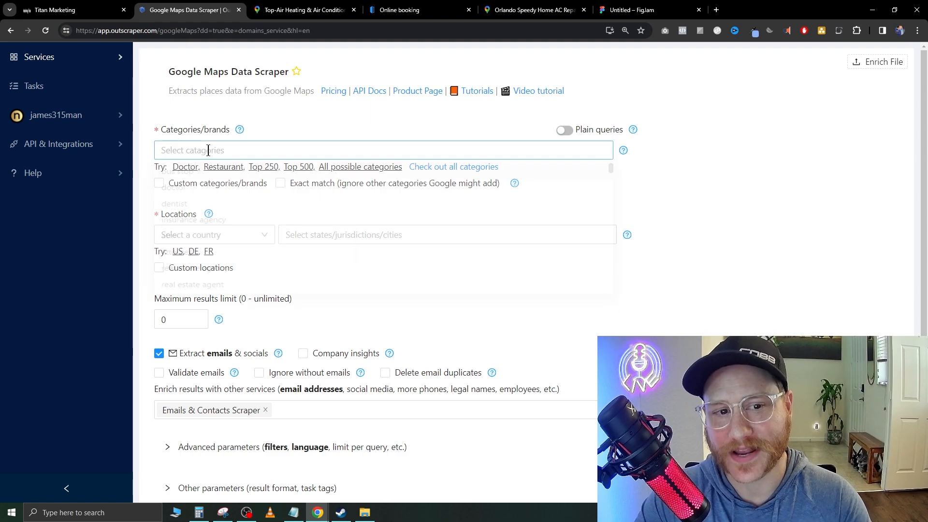
pyautogui.write('hvac')
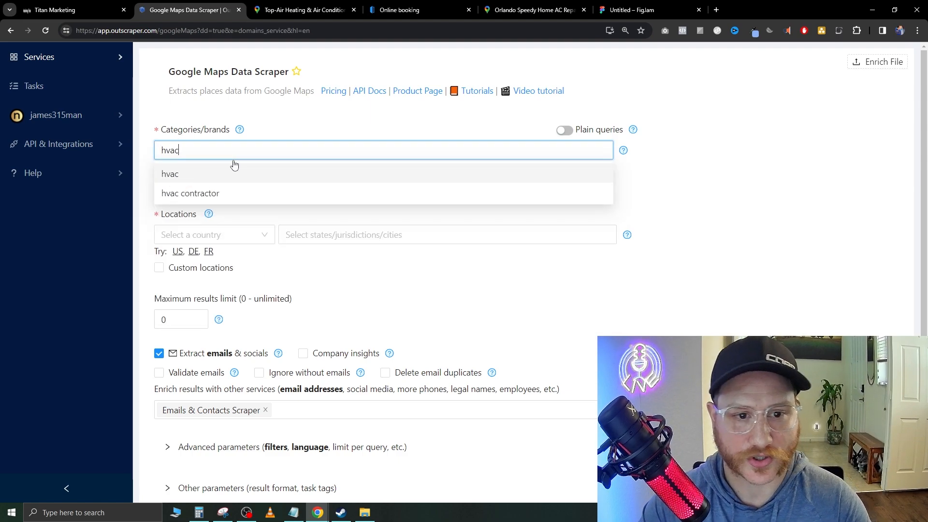
pyautogui.click(190, 193)
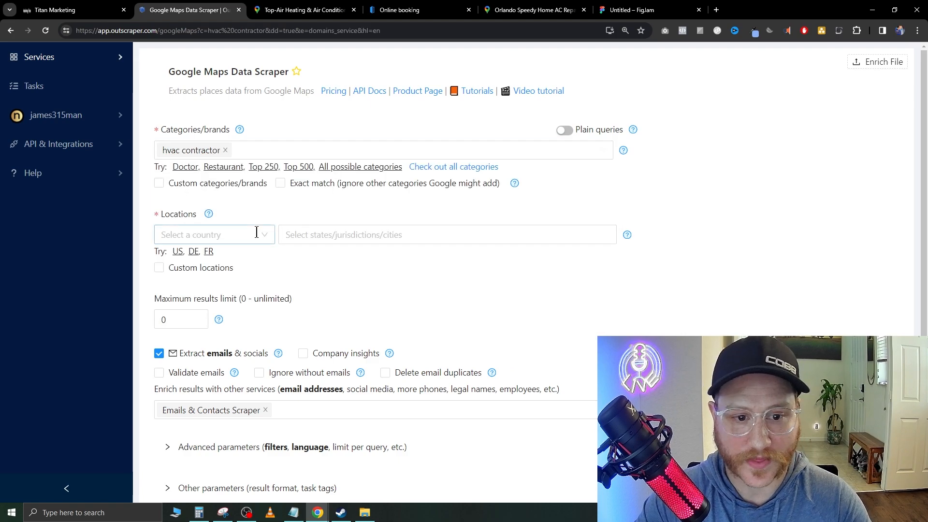
pyautogui.click(212, 234)
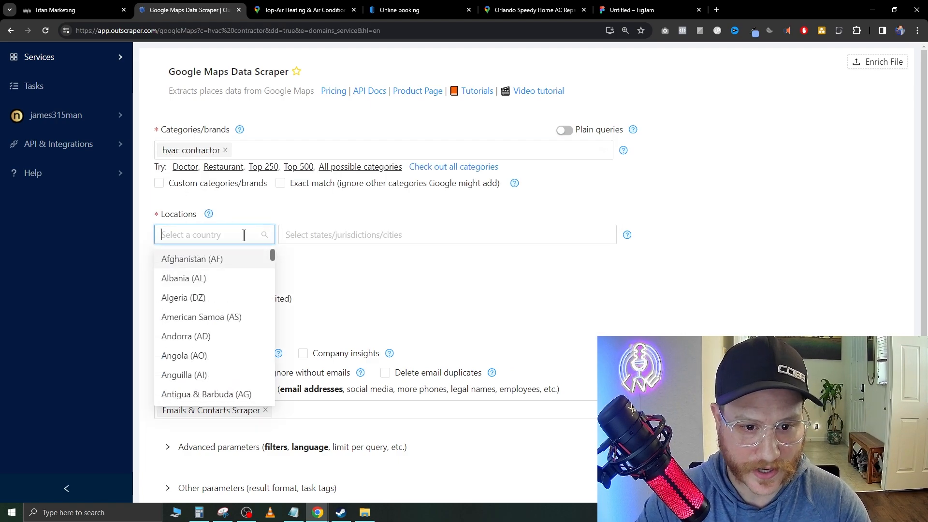
pyautogui.write('usa')
pyautogui.click(448, 233)
pyautogui.write('florida')
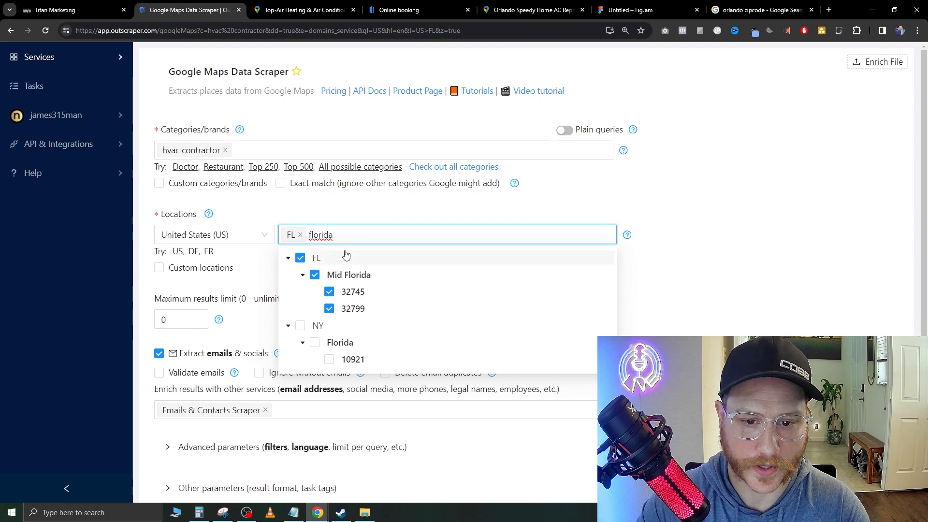
pyautogui.write('orlando')
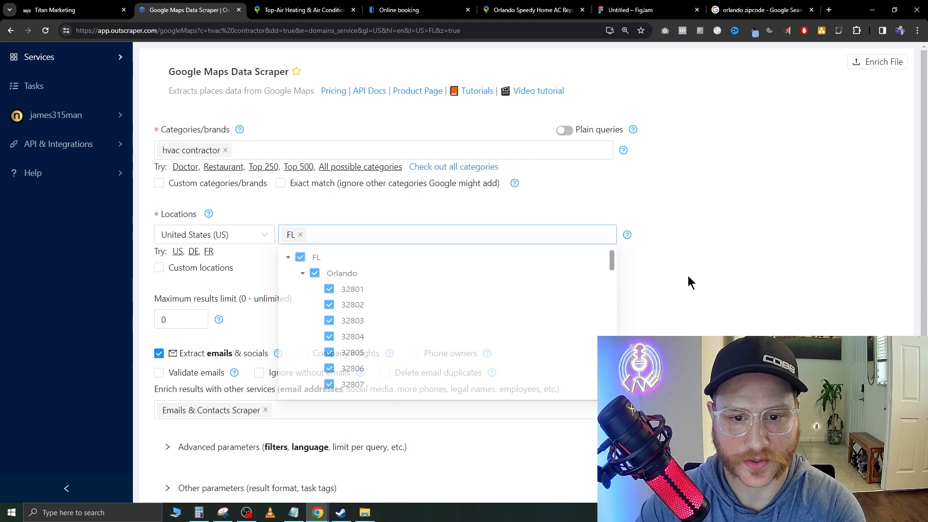
pyautogui.click(178, 319)
pyautogui.write('10000')
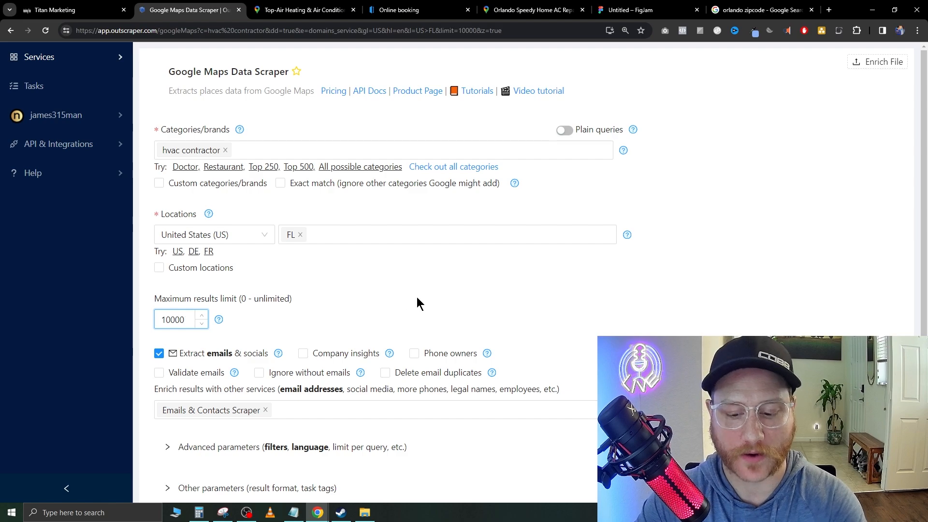
pyautogui.scroll(-3)
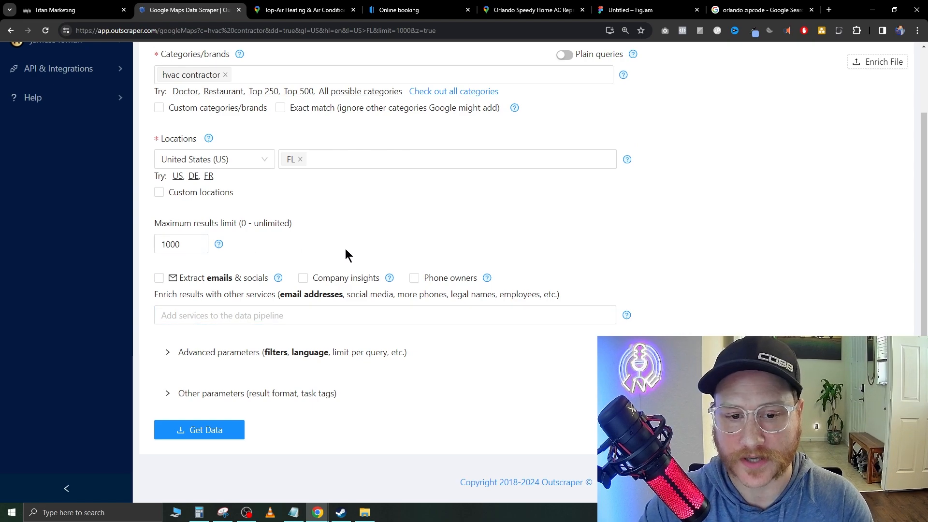
pyautogui.moveTo(203, 429)
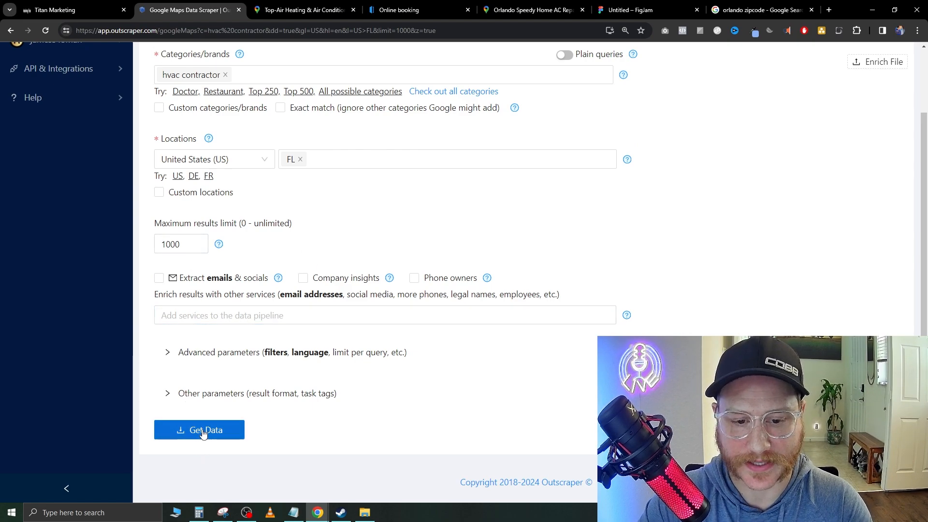
pyautogui.click(199, 429)
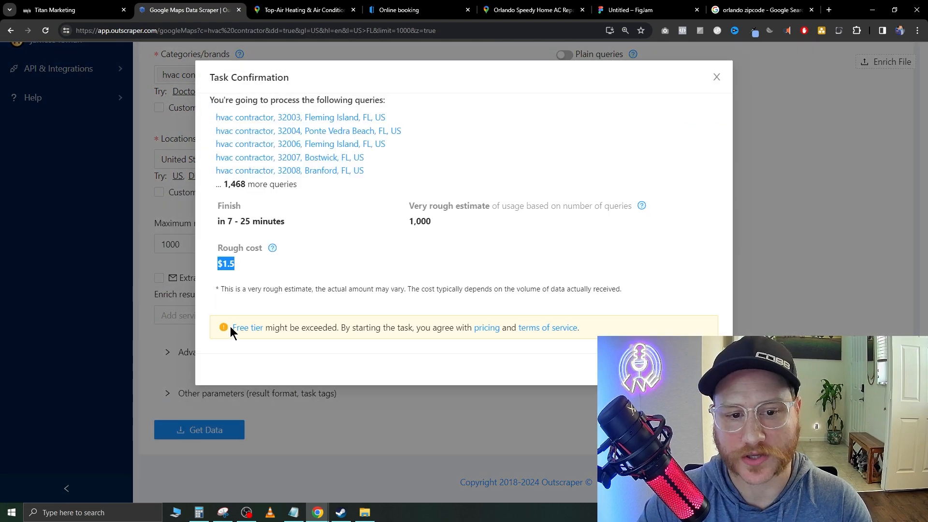
pyautogui.moveTo(301, 255)
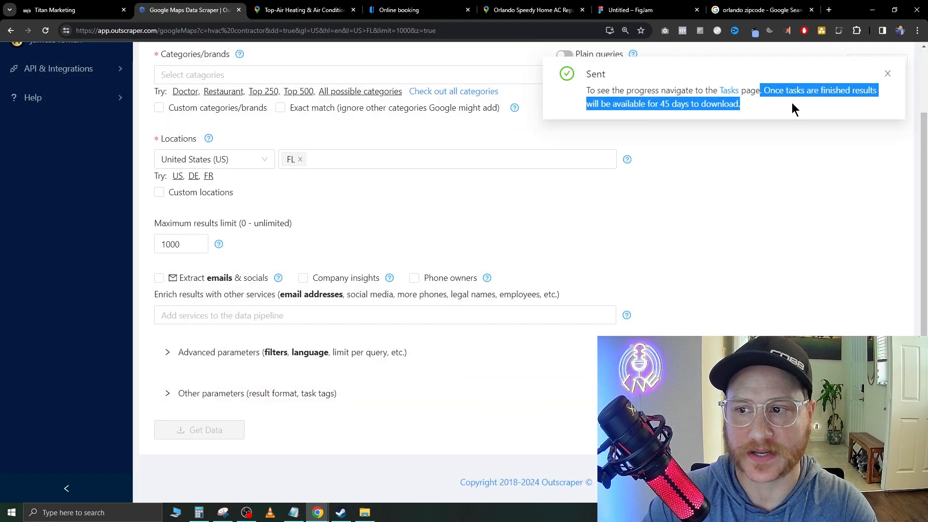
pyautogui.moveTo(551, 289)
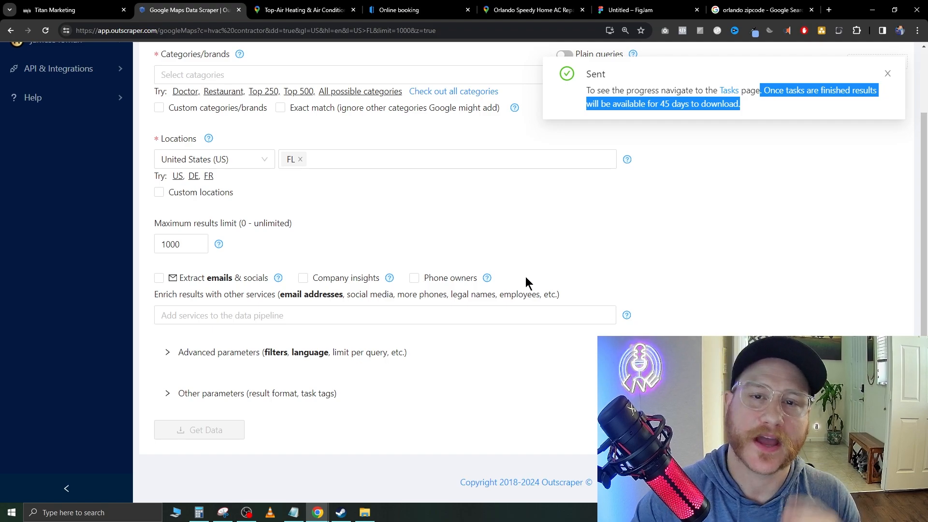
pyautogui.moveTo(346, 242)
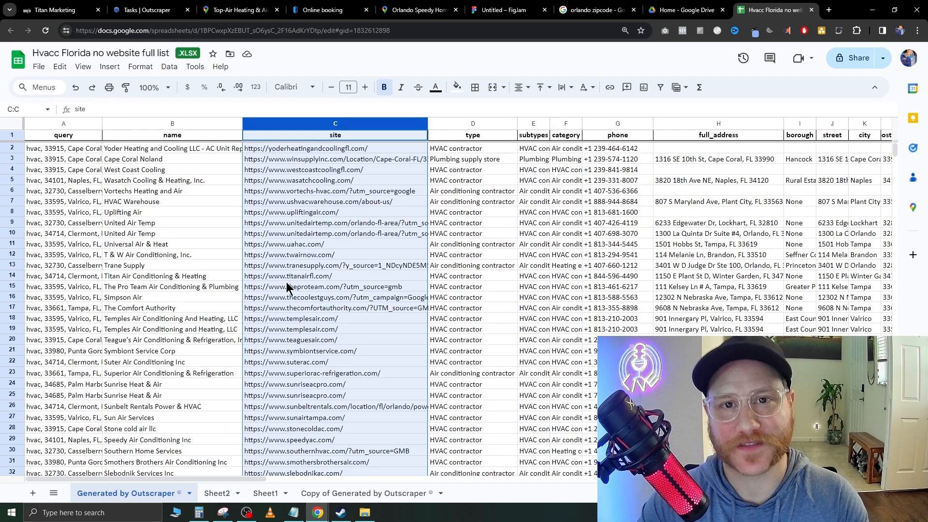
pyautogui.moveTo(249, 307)
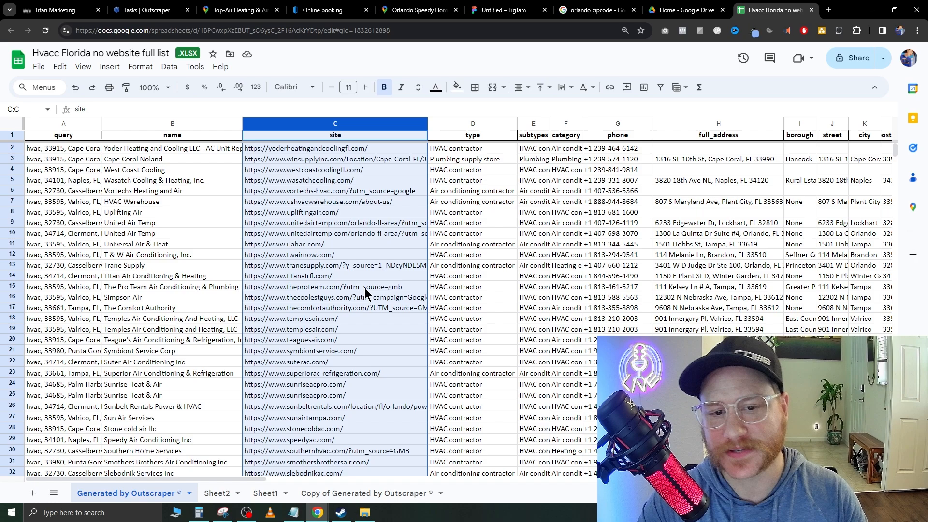
pyautogui.moveTo(566, 174)
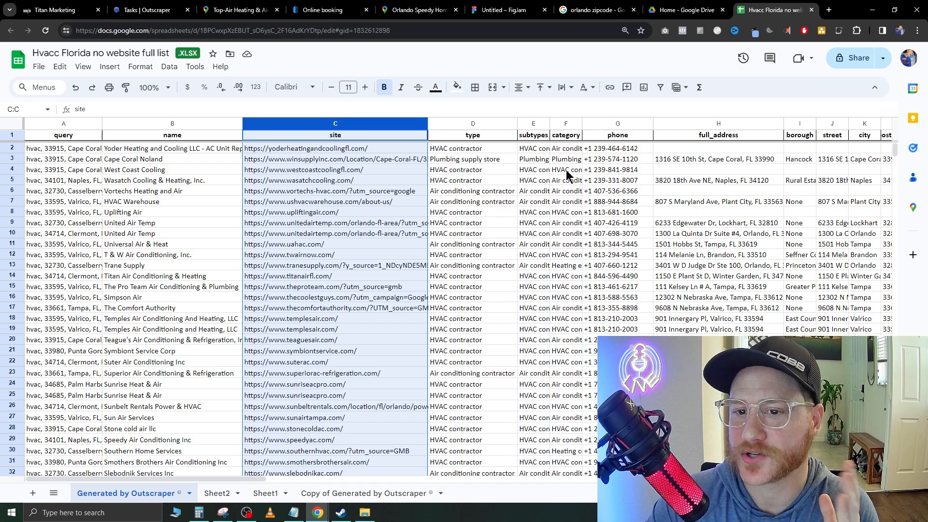
pyautogui.moveTo(544, 165)
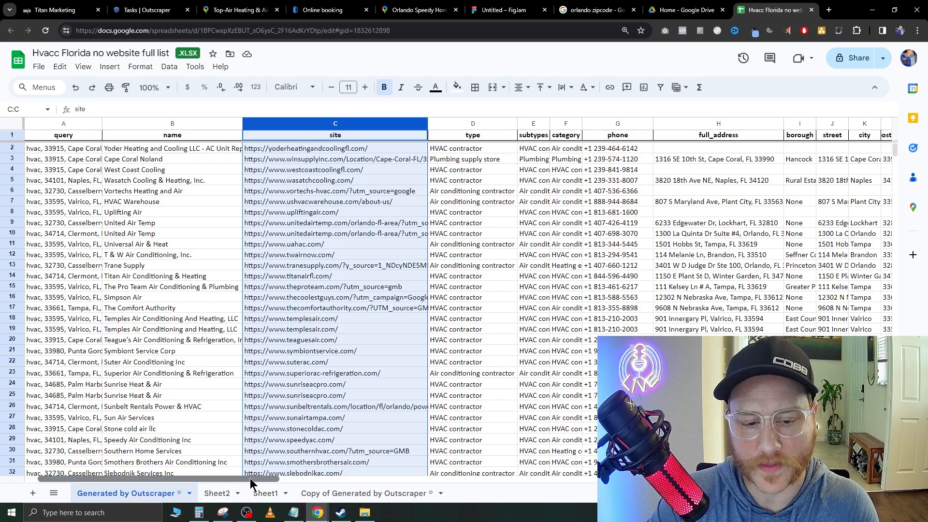
pyautogui.hscroll(3)
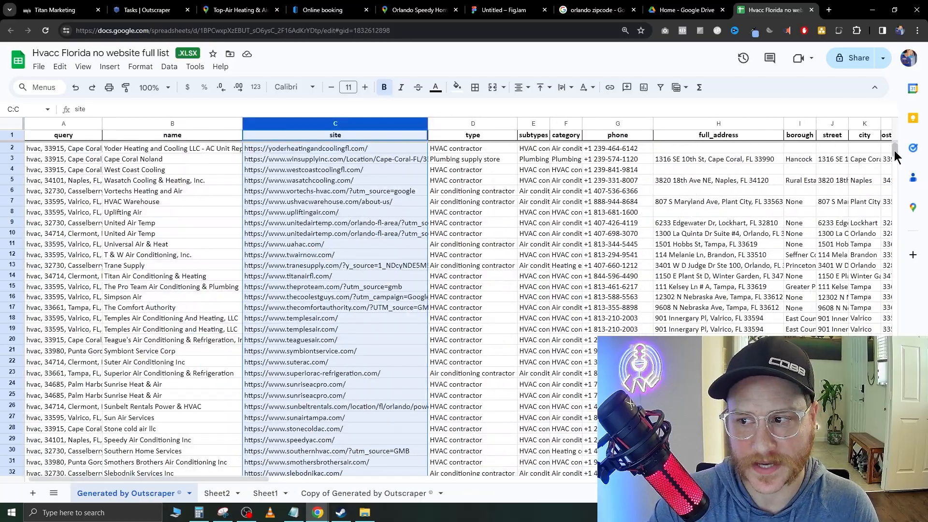
# Step: Select and copy the no-website contractor rows 848 to 1001, from G1001 up to A848
pyautogui.scroll(-3)
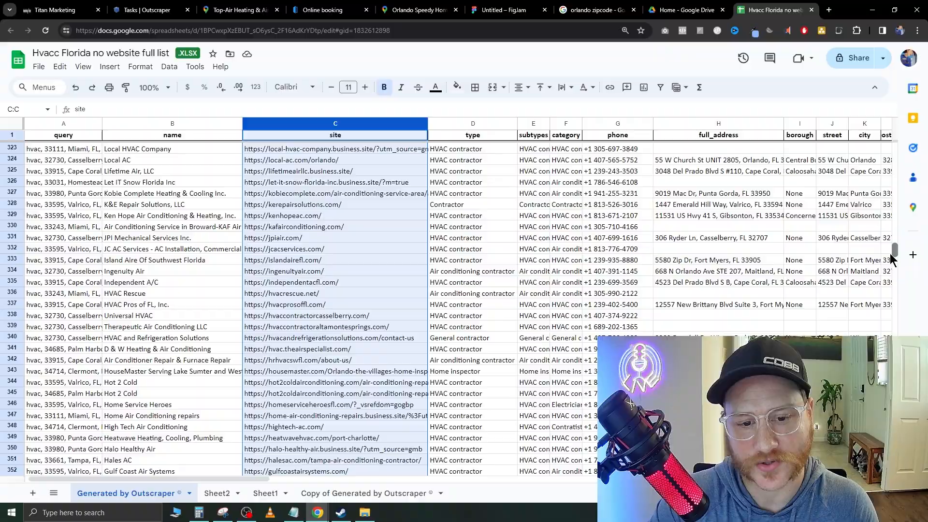
pyautogui.scroll(-3)
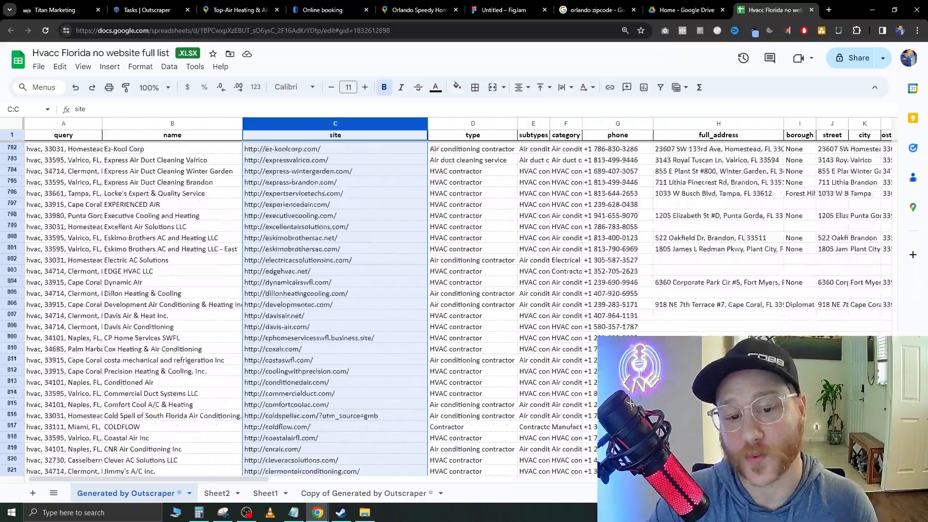
pyautogui.scroll(-3)
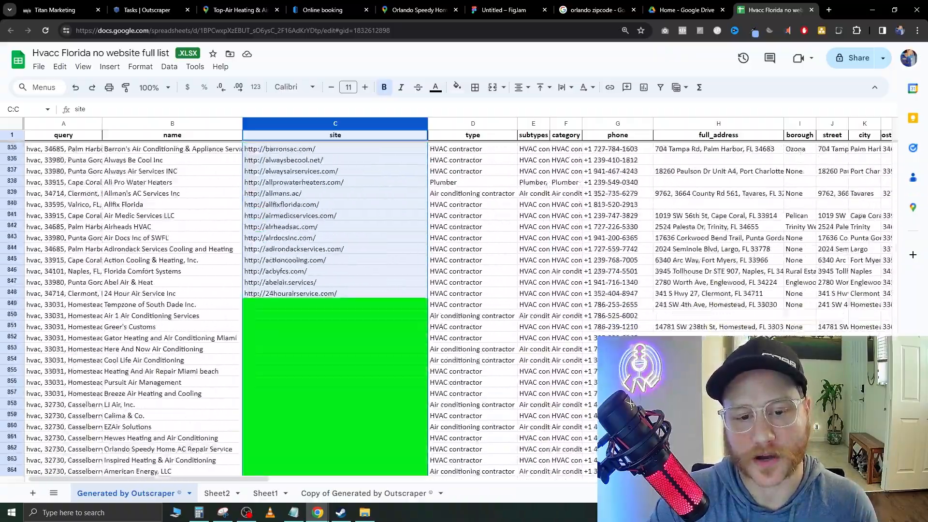
pyautogui.scroll(-3)
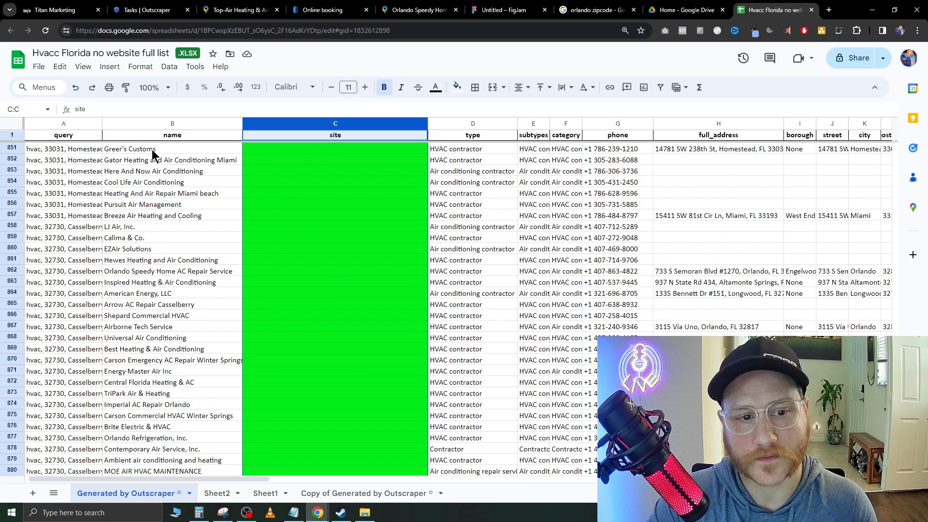
pyautogui.scroll(-3)
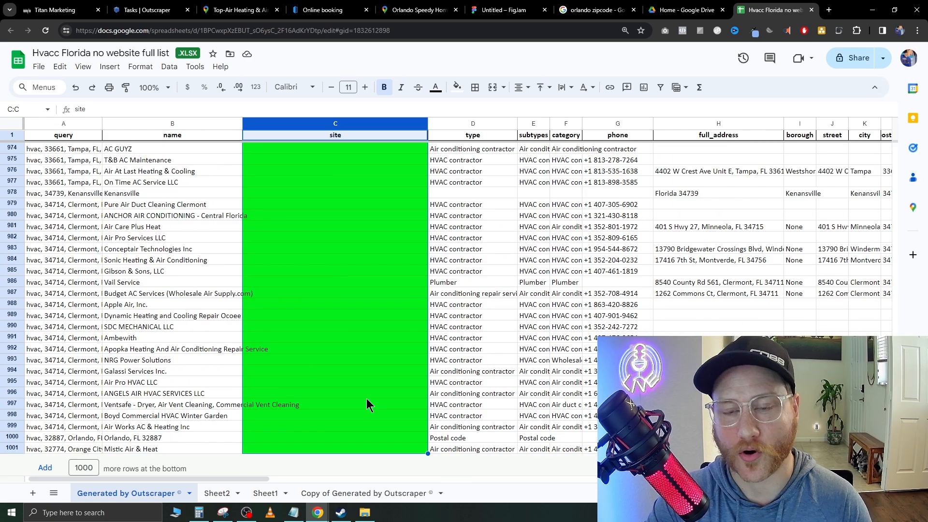
pyautogui.click(588, 449)
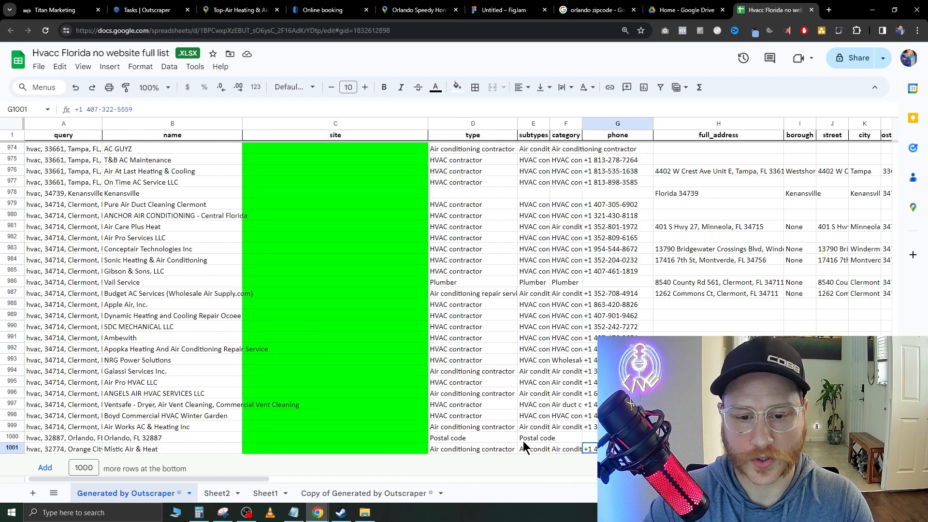
pyautogui.moveTo(621, 149)
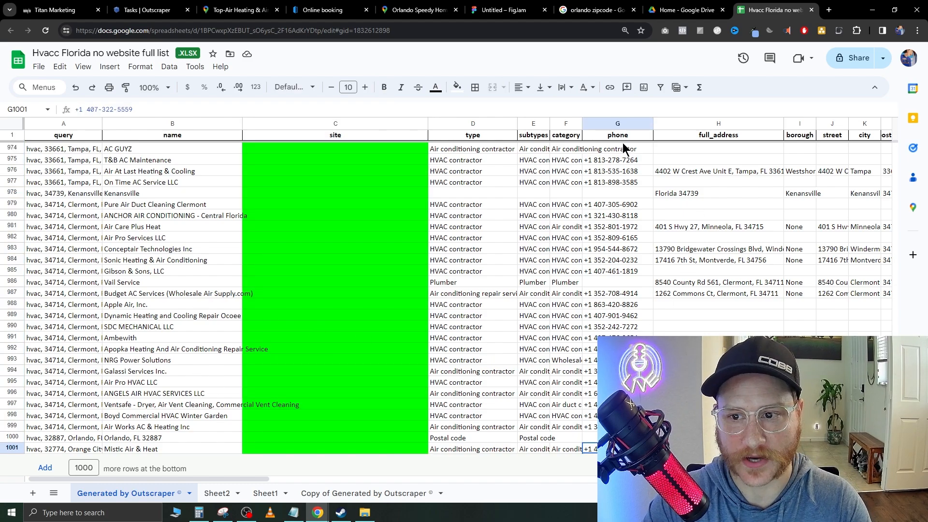
pyautogui.scroll(3)
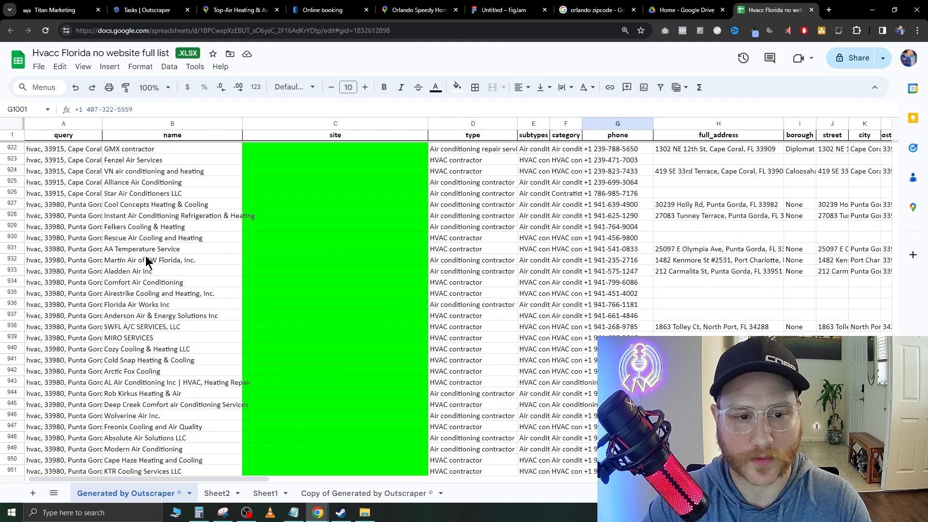
pyautogui.scroll(3)
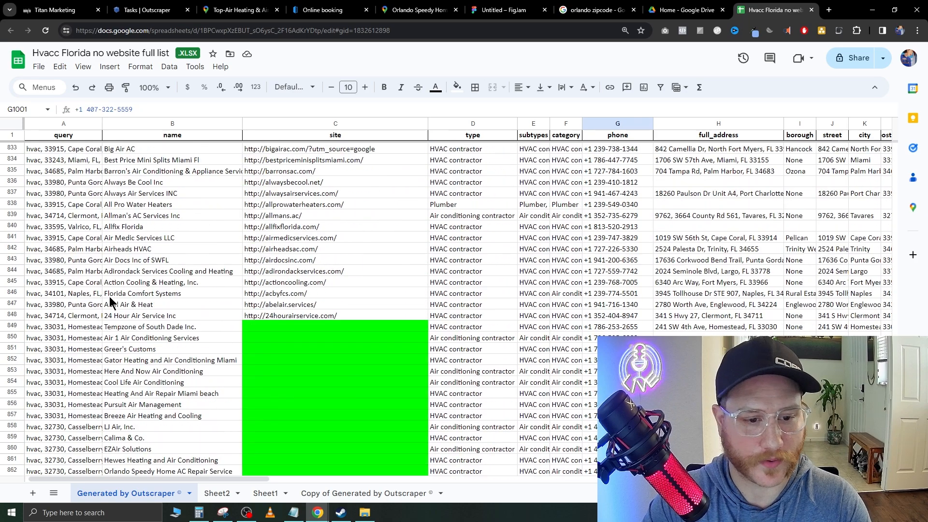
pyautogui.click(397, 315)
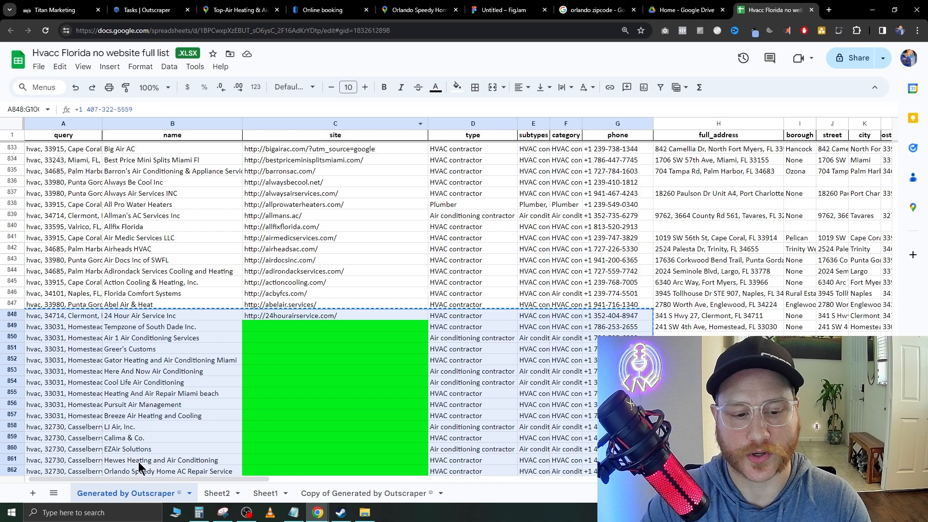
pyautogui.click(214, 493)
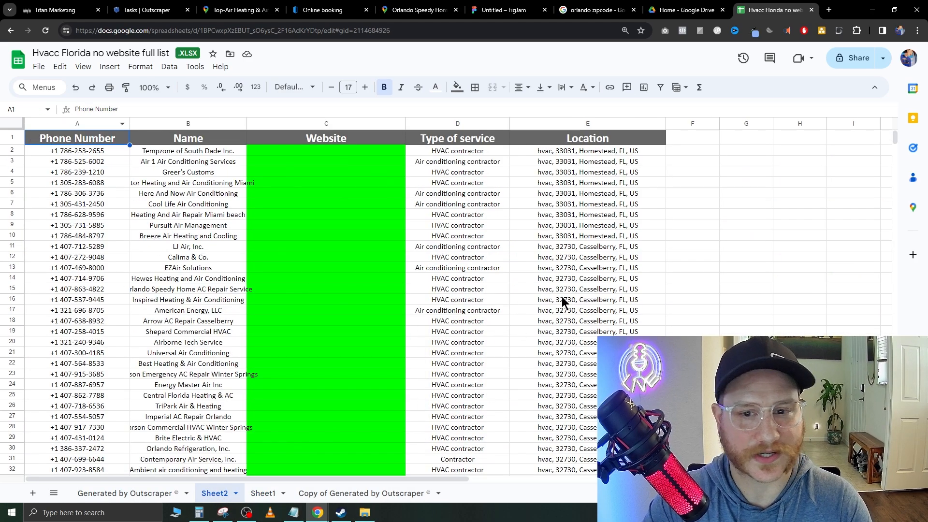
pyautogui.moveTo(196, 185)
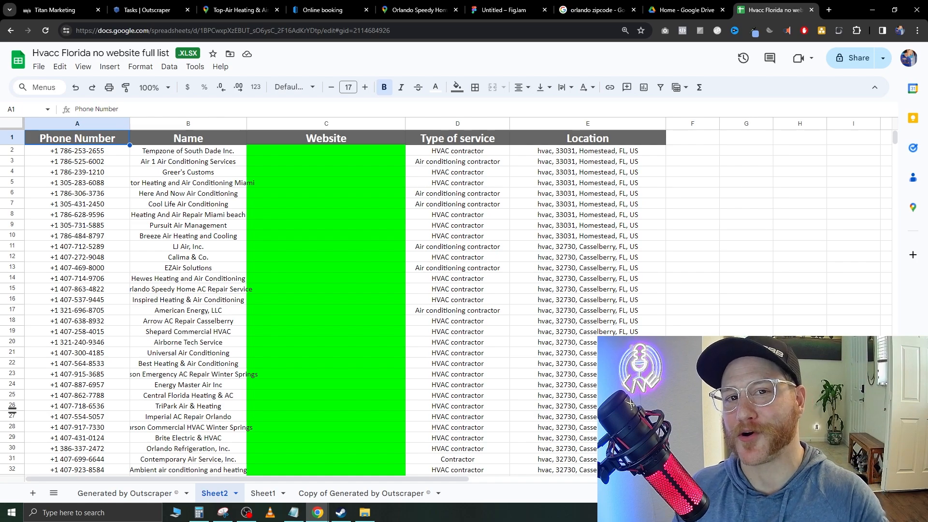
# Step: Switch to the FigJam 'Custom Offers & Up-selling Services' board
pyautogui.click(503, 10)
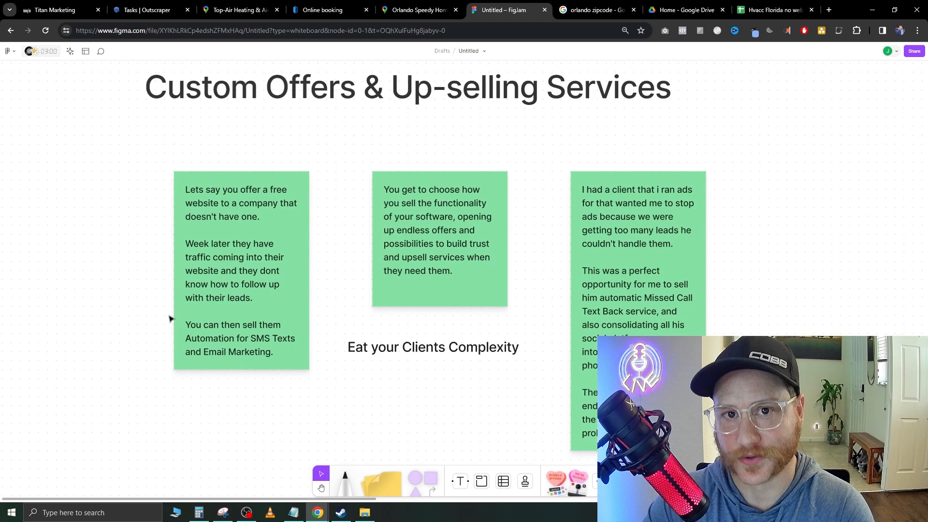
pyautogui.moveTo(128, 336)
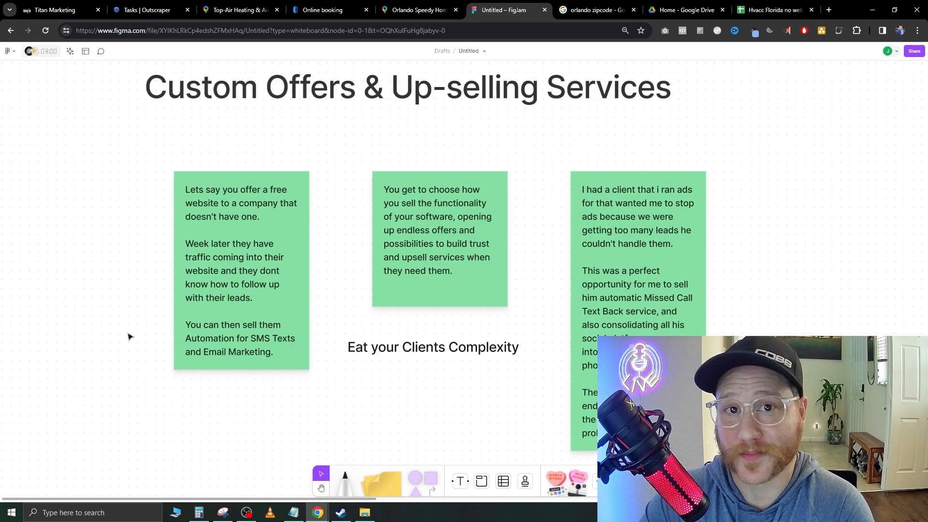
pyautogui.moveTo(357, 215)
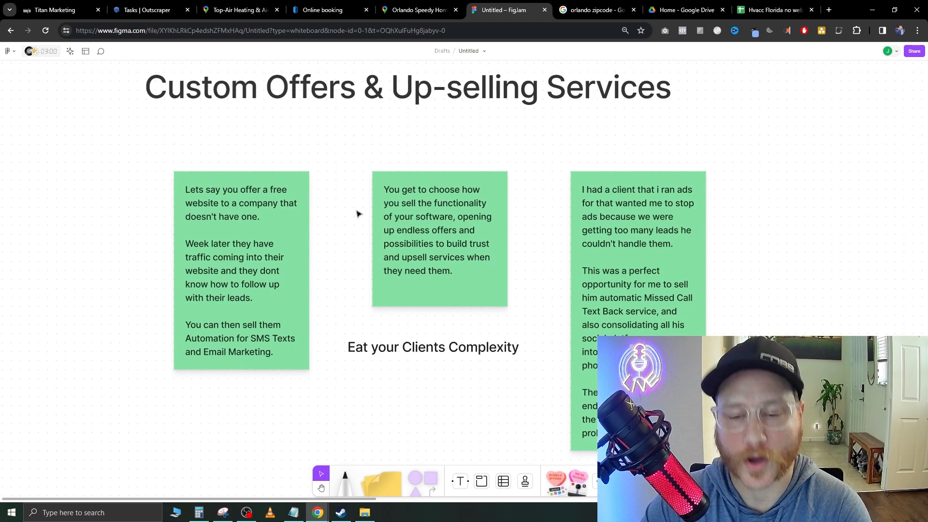
pyautogui.moveTo(324, 135)
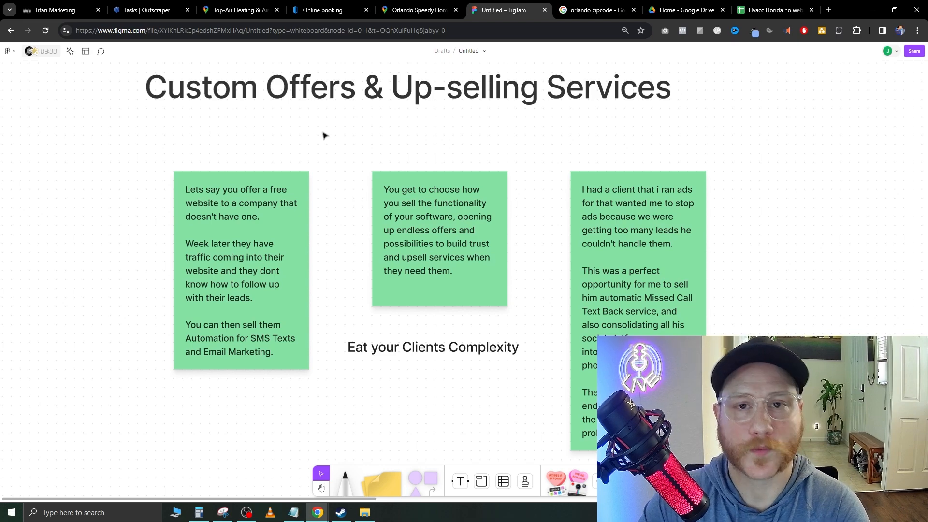
pyautogui.moveTo(306, 133)
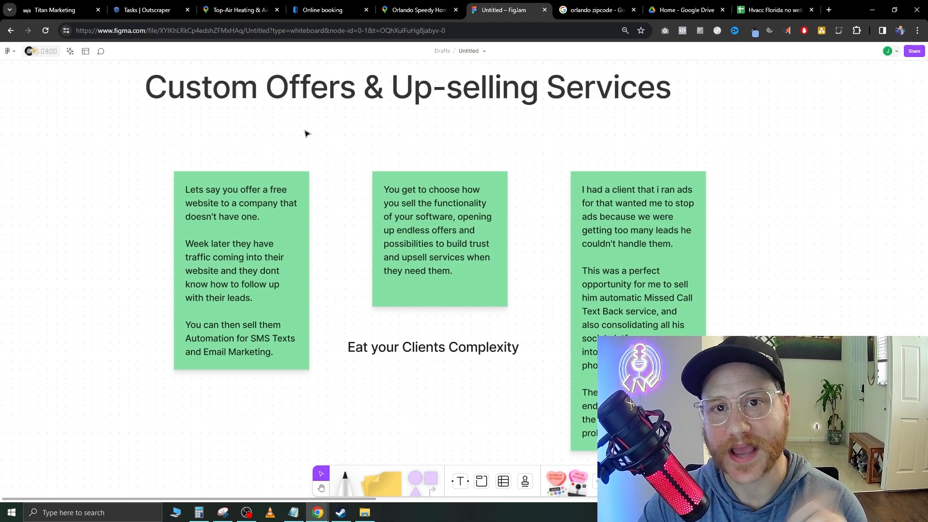
pyautogui.moveTo(328, 131)
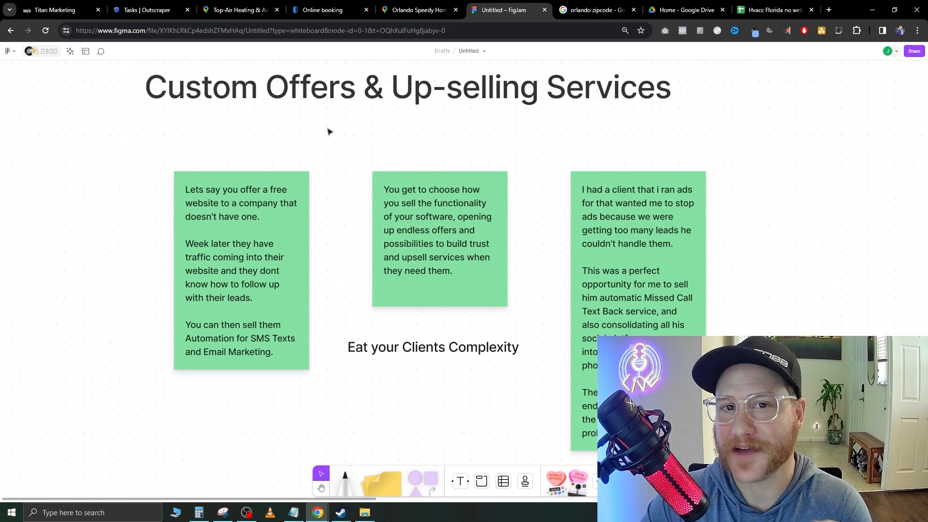
pyautogui.moveTo(320, 135)
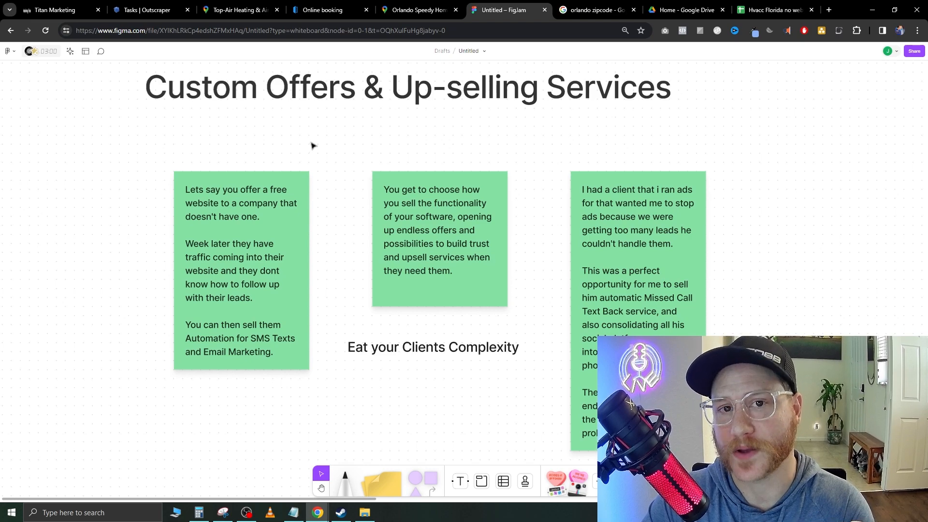
pyautogui.moveTo(318, 153)
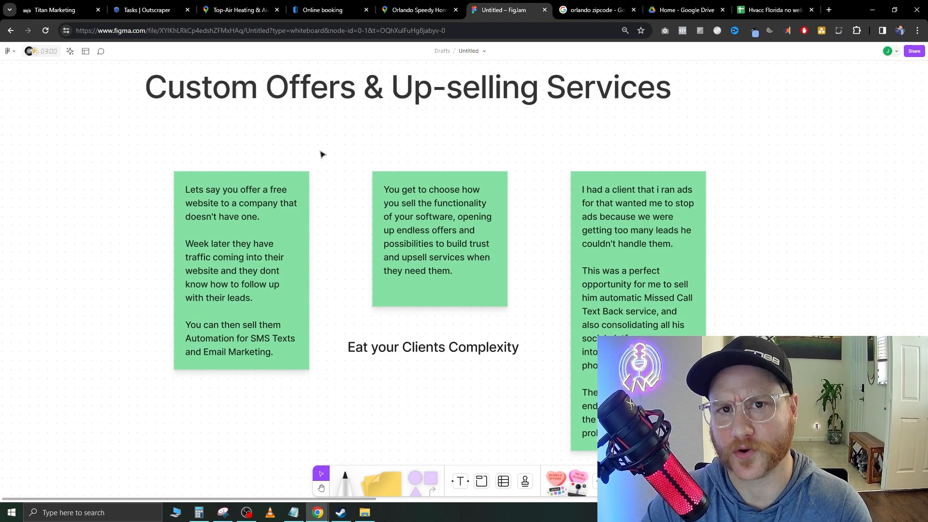
pyautogui.moveTo(328, 157)
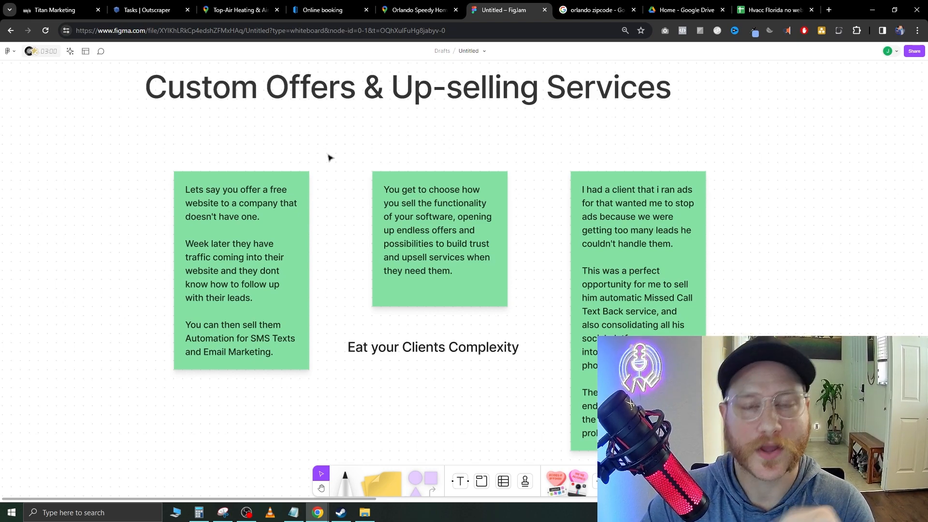
pyautogui.moveTo(325, 187)
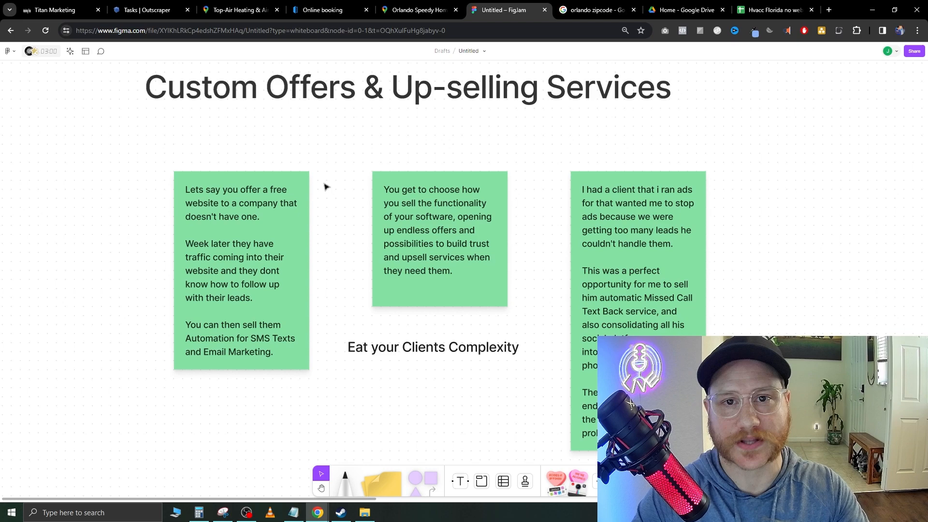
pyautogui.moveTo(321, 188)
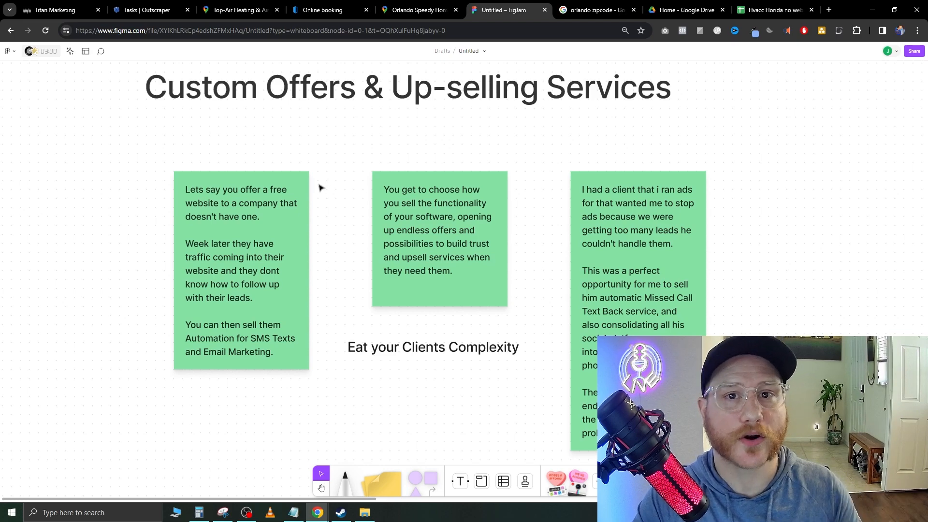
pyautogui.moveTo(330, 180)
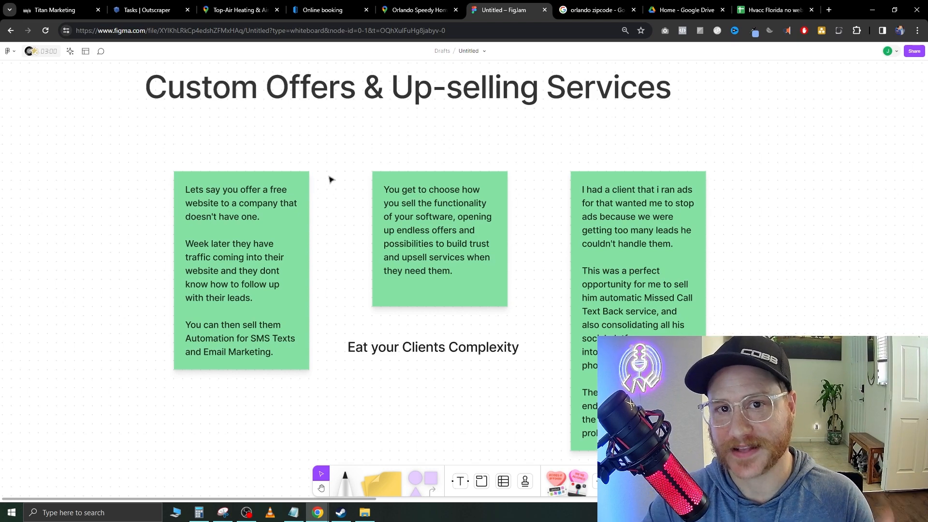
pyautogui.moveTo(302, 168)
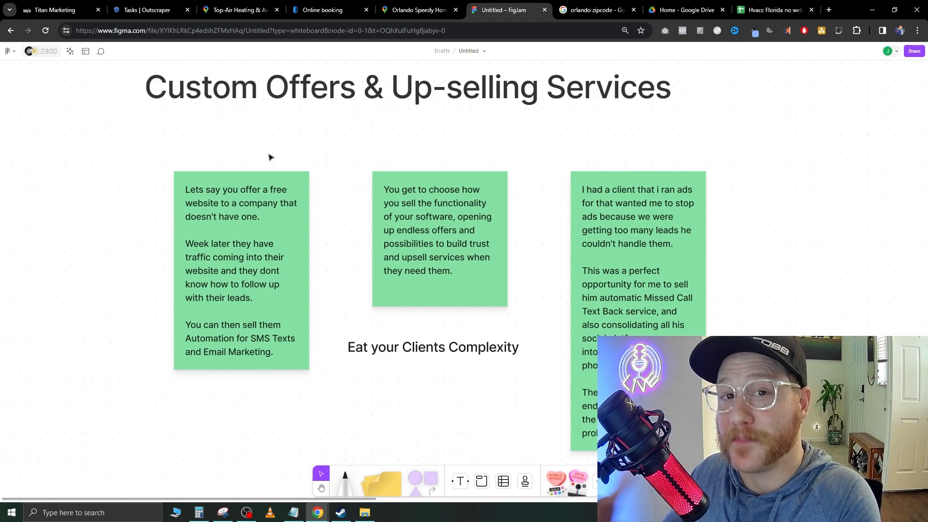
pyautogui.moveTo(318, 180)
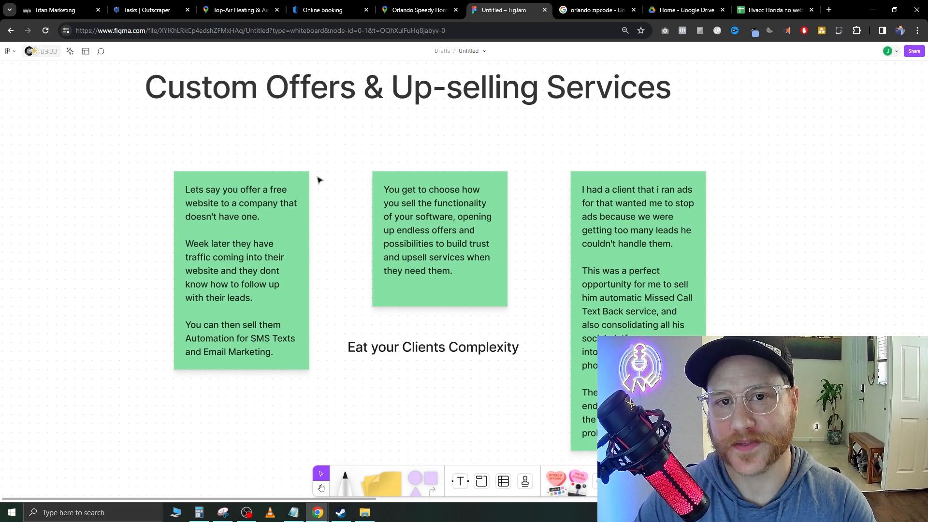